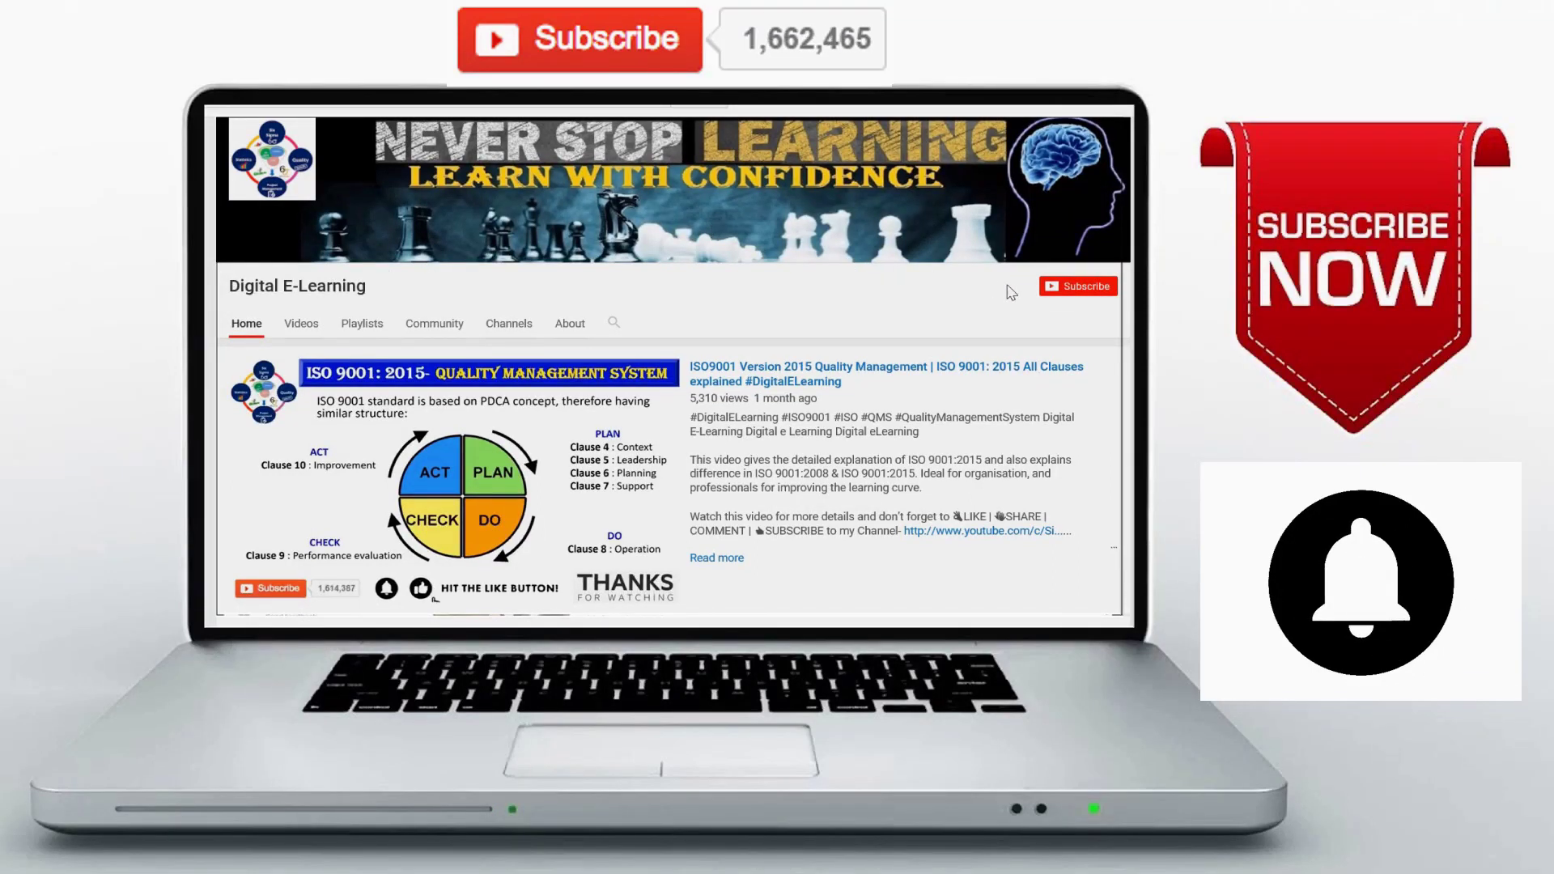
Subscribe to the channel, accept the privacy notice and enable the notification bell
{"action": "left_click", "coordinate": [1078, 287]}
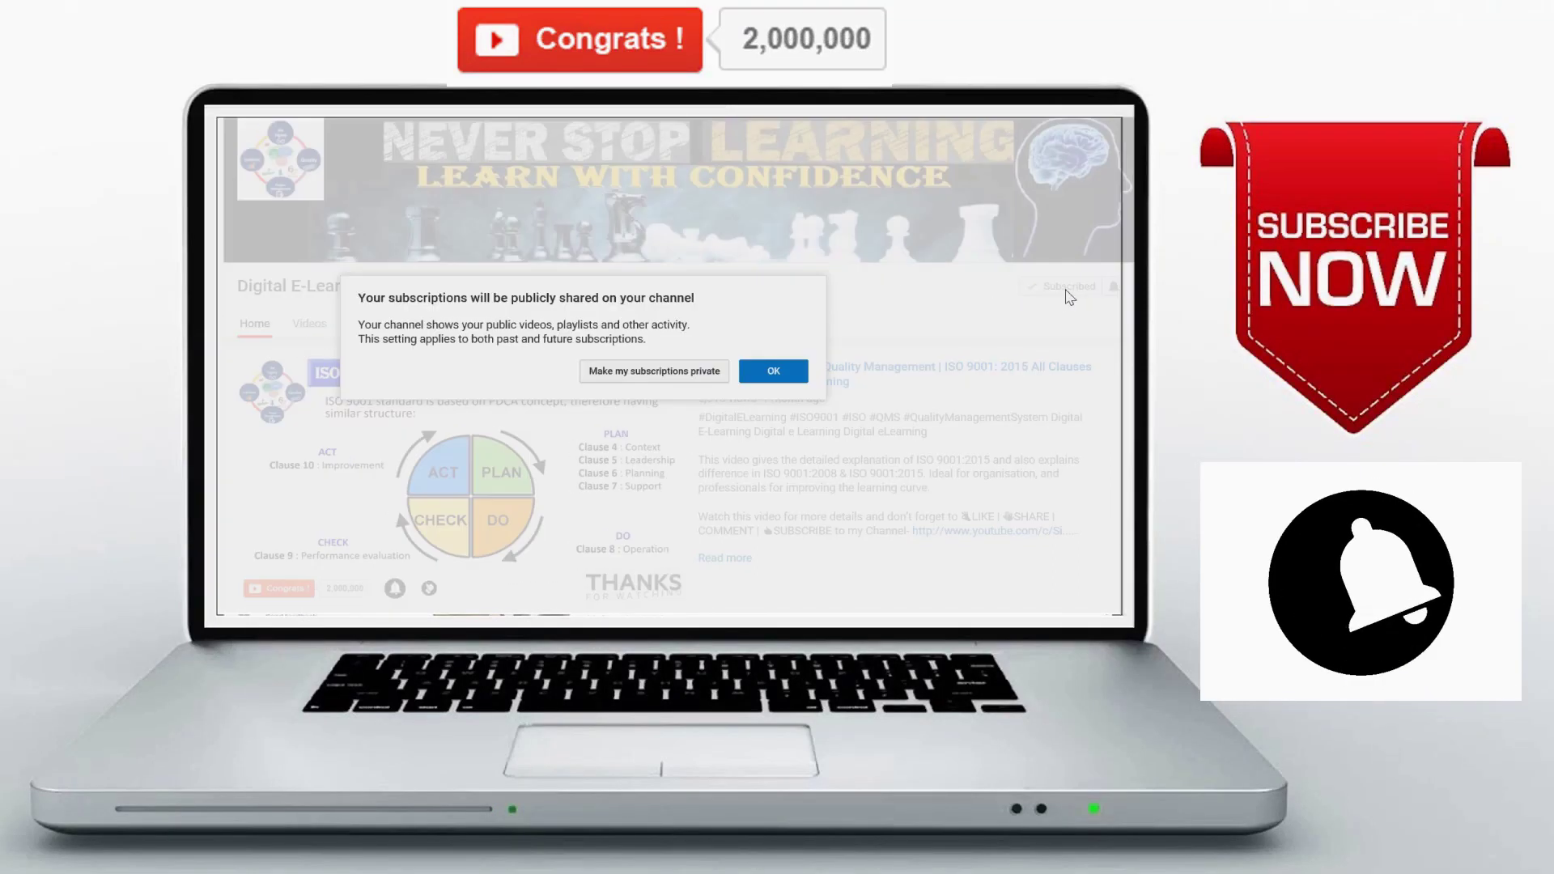
{"action": "left_click", "coordinate": [774, 370]}
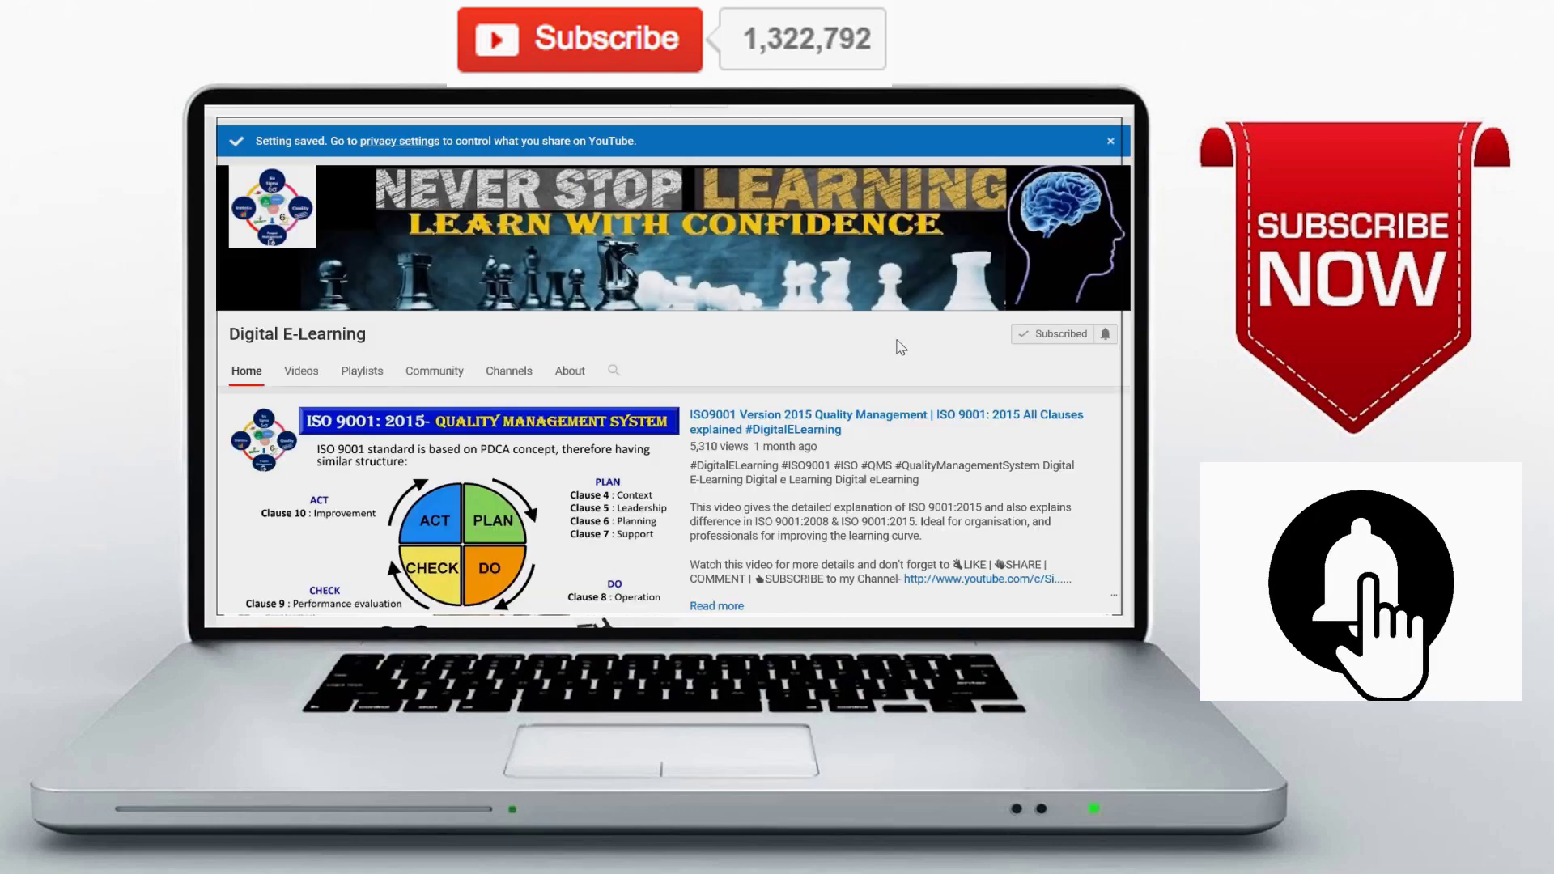
{"action": "left_click", "coordinate": [1106, 334]}
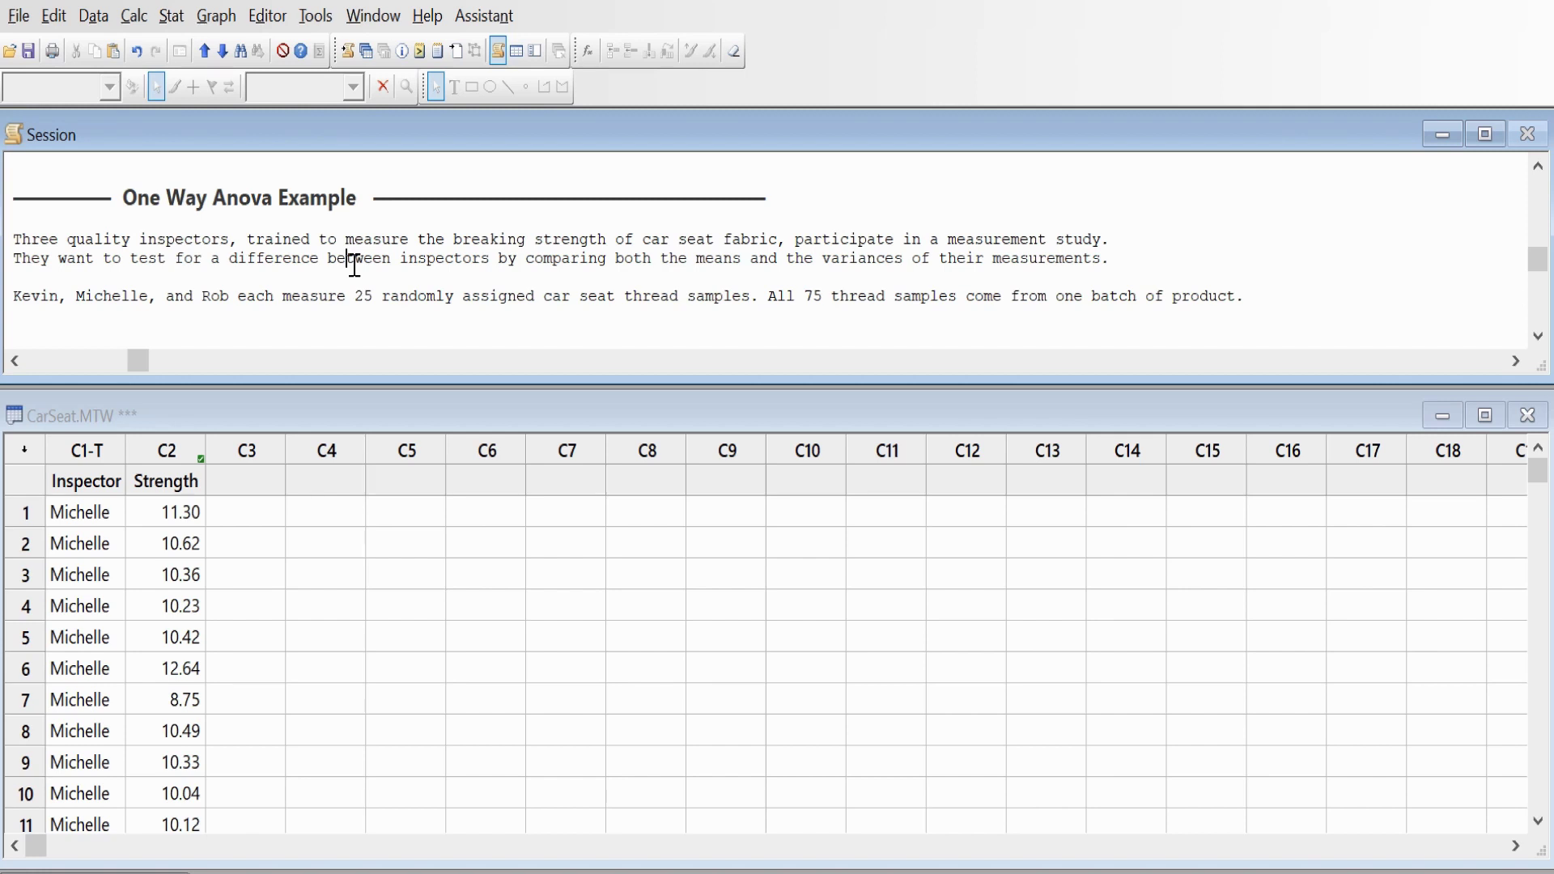
{"action": "scroll", "scroll_direction": "down", "scroll_amount": 3}
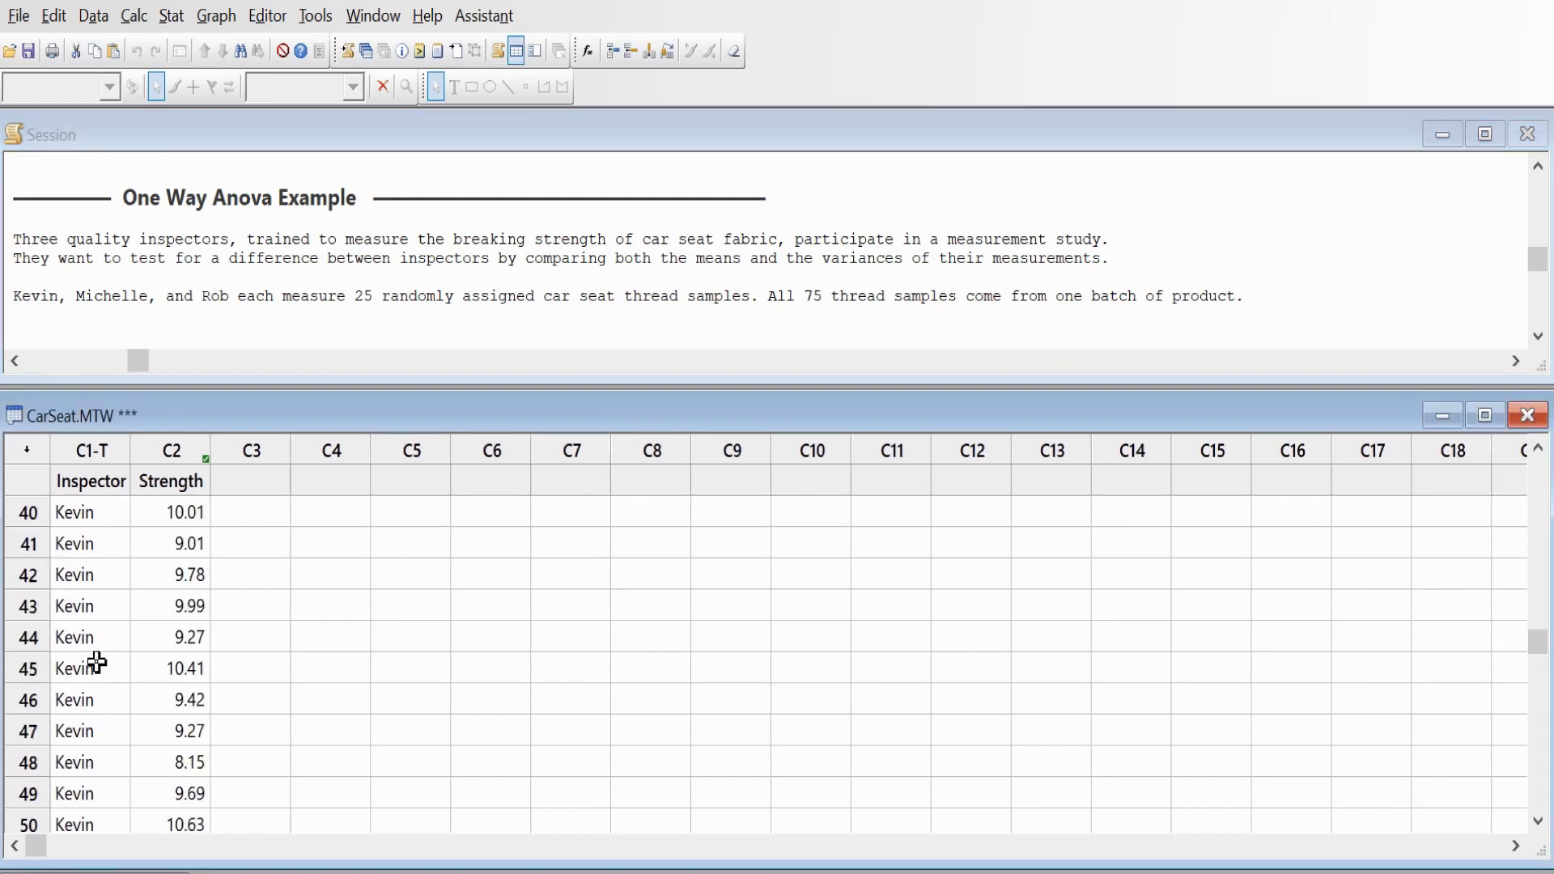
{"action": "scroll", "scroll_direction": "down", "scroll_amount": 3}
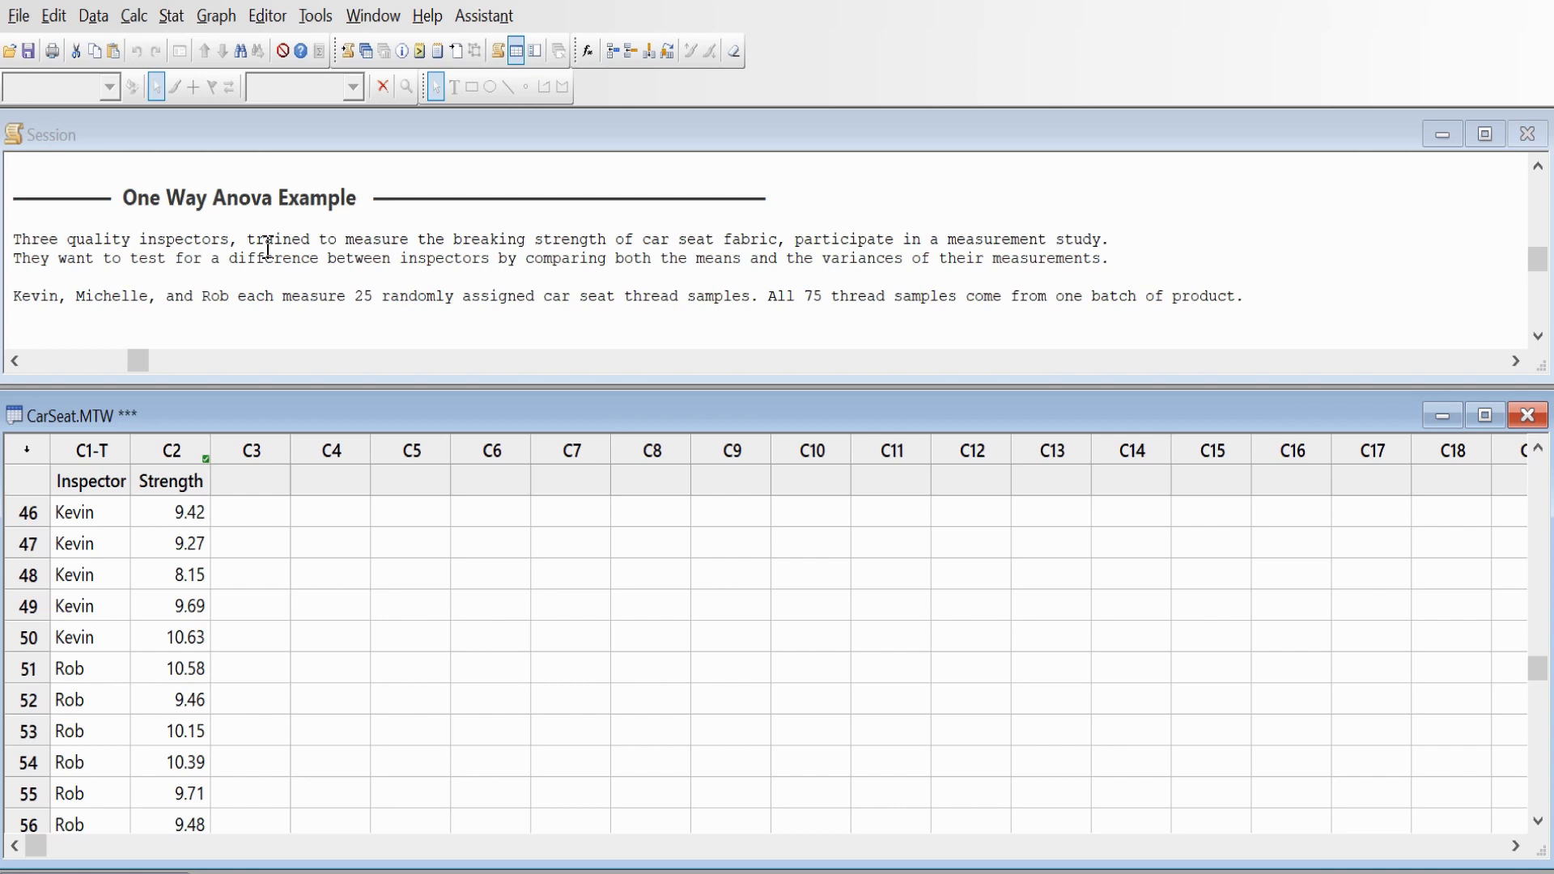
{"action": "mouse_move", "coordinate": [704, 243]}
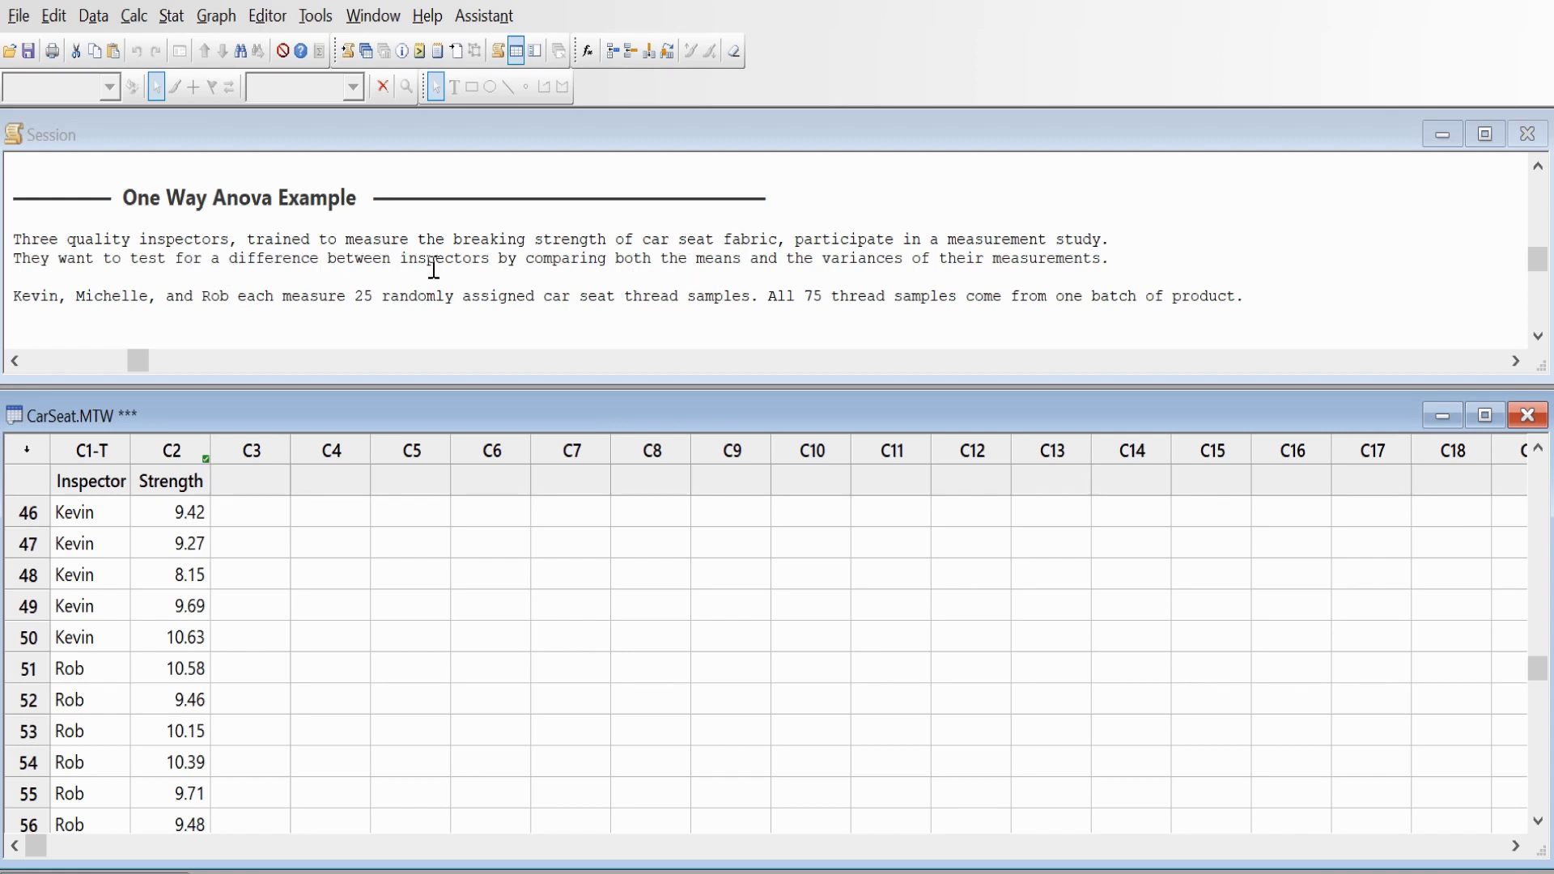
{"action": "mouse_move", "coordinate": [275, 322]}
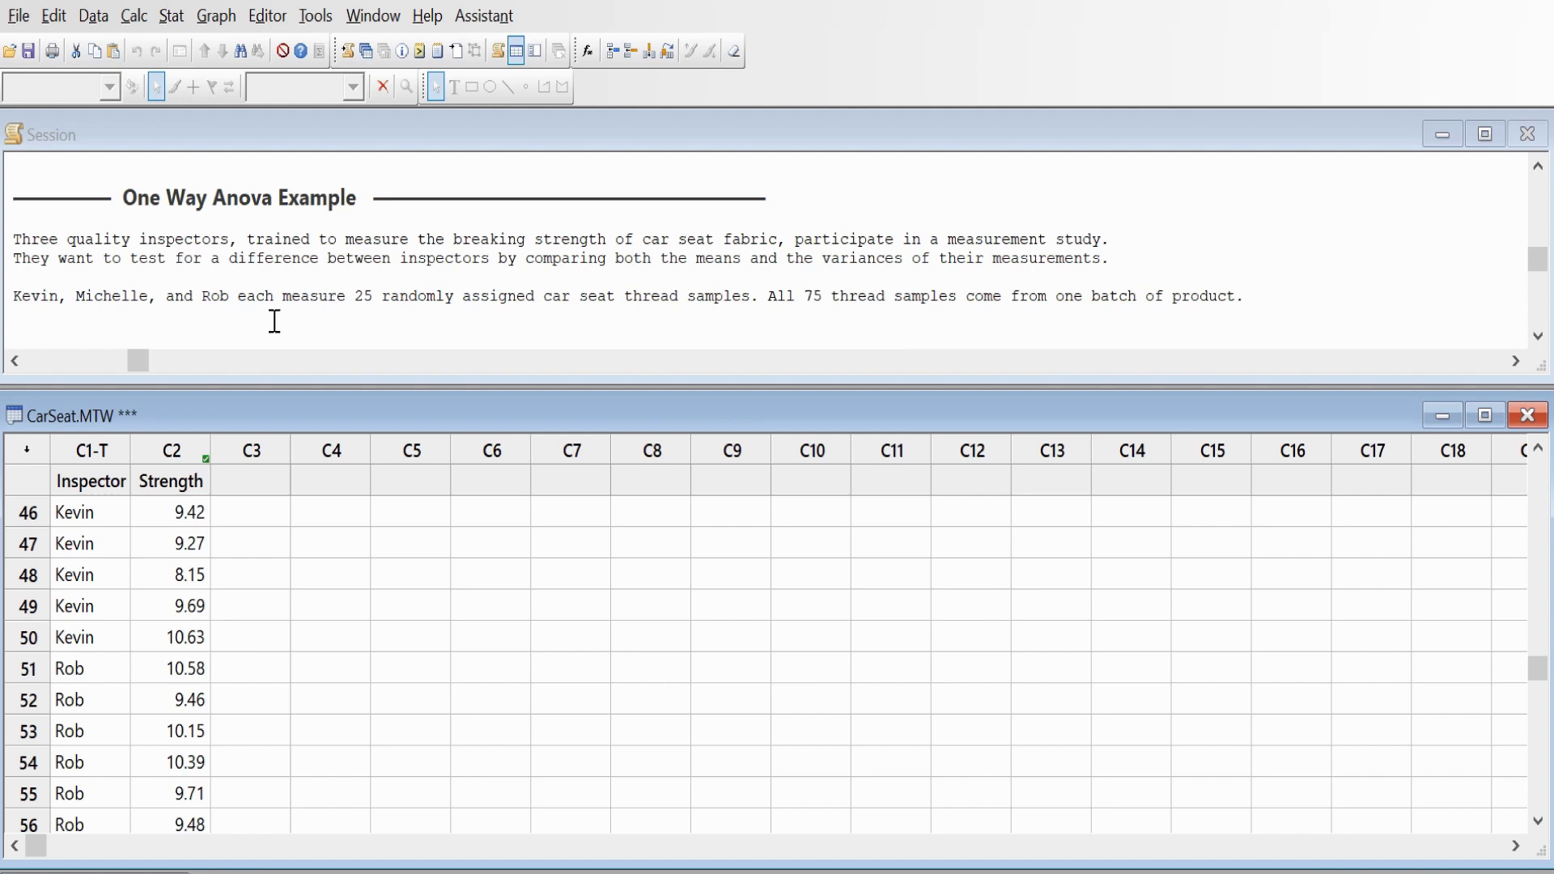
{"action": "mouse_move", "coordinate": [224, 398]}
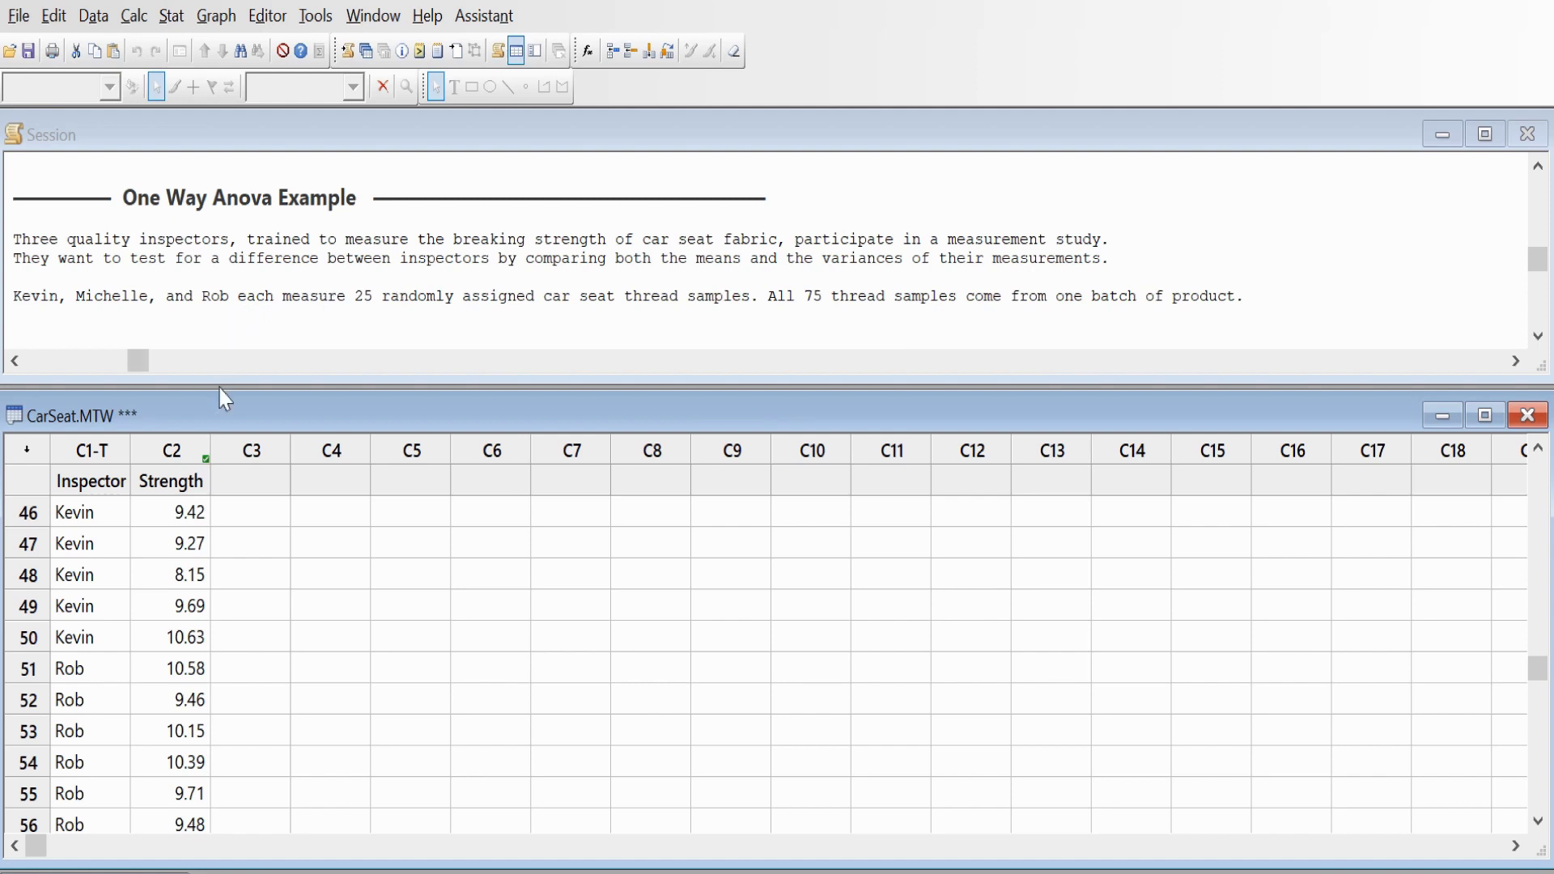
{"action": "mouse_move", "coordinate": [246, 421]}
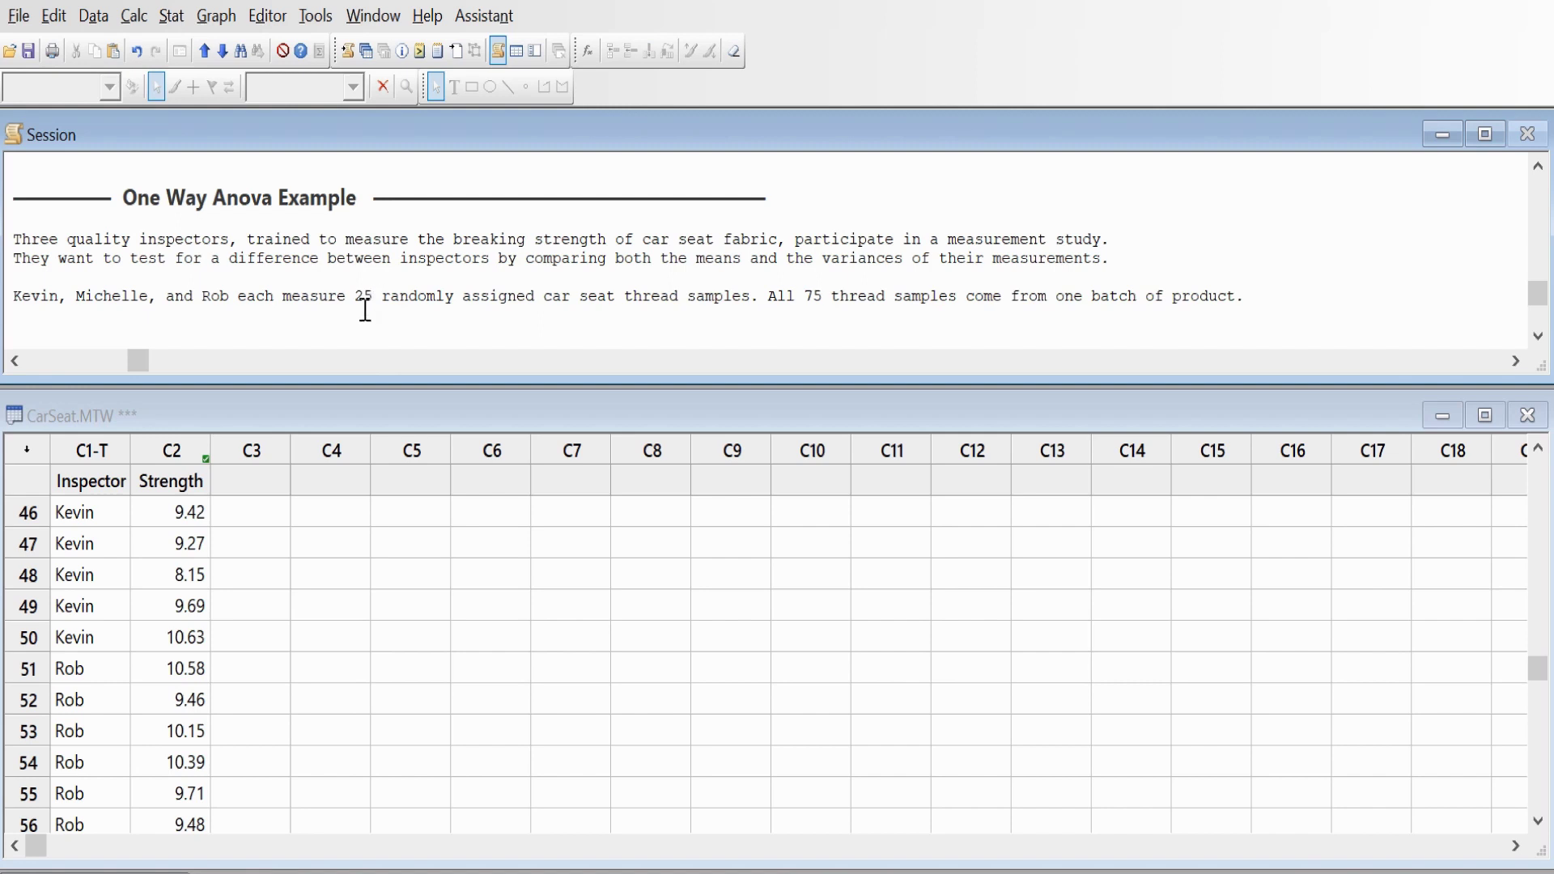
{"action": "left_click", "coordinate": [15, 170]}
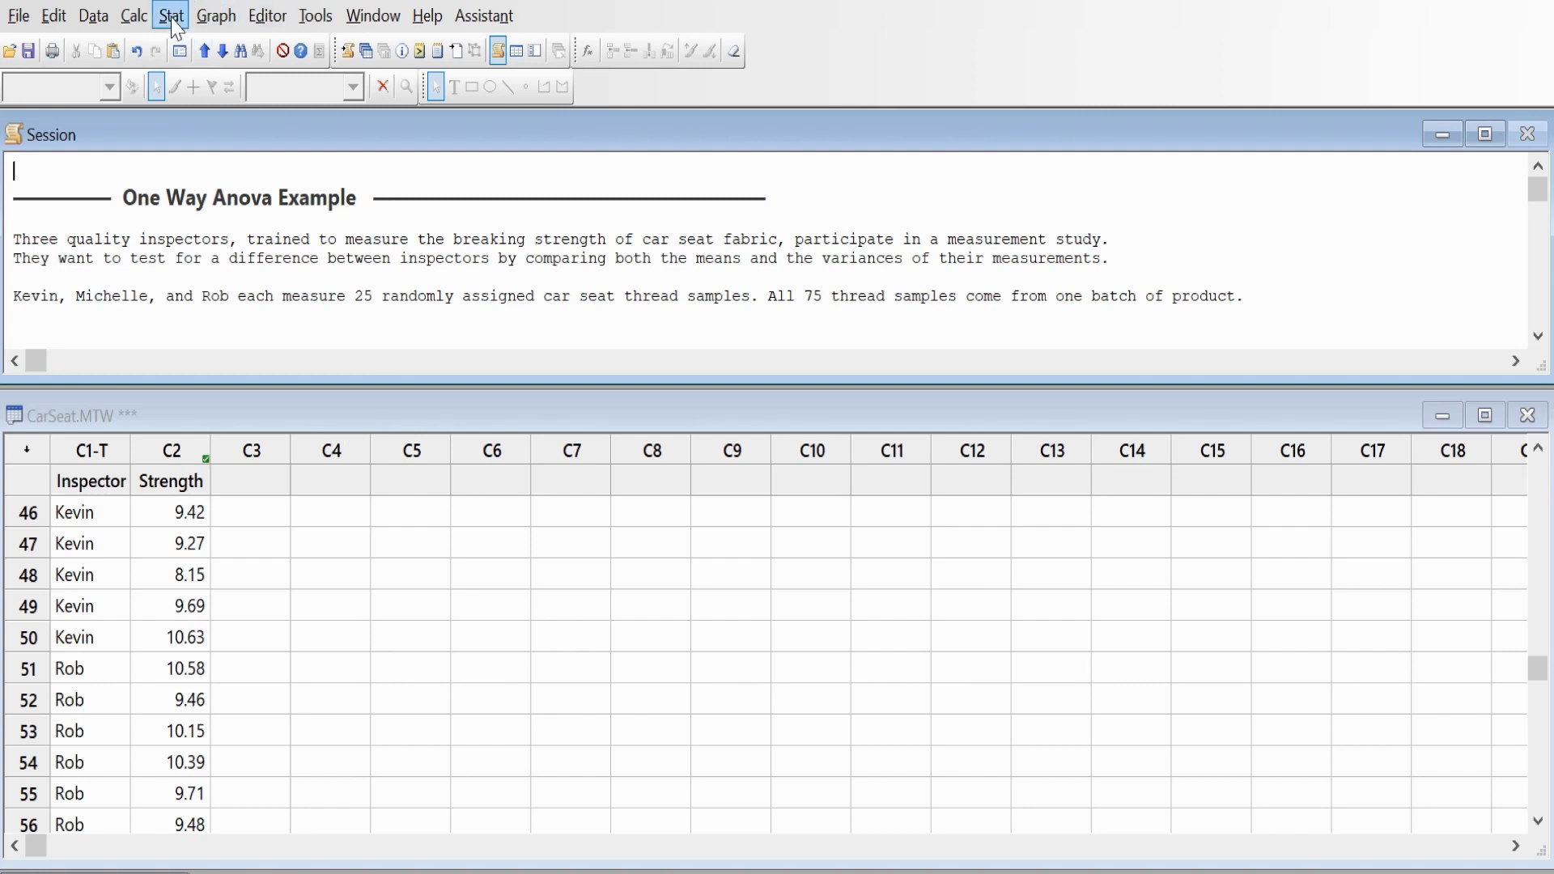
Start Stat > ANOVA > One-Way with Strength as response and Inspector as factor, one column for all levels
{"action": "left_click", "coordinate": [170, 15]}
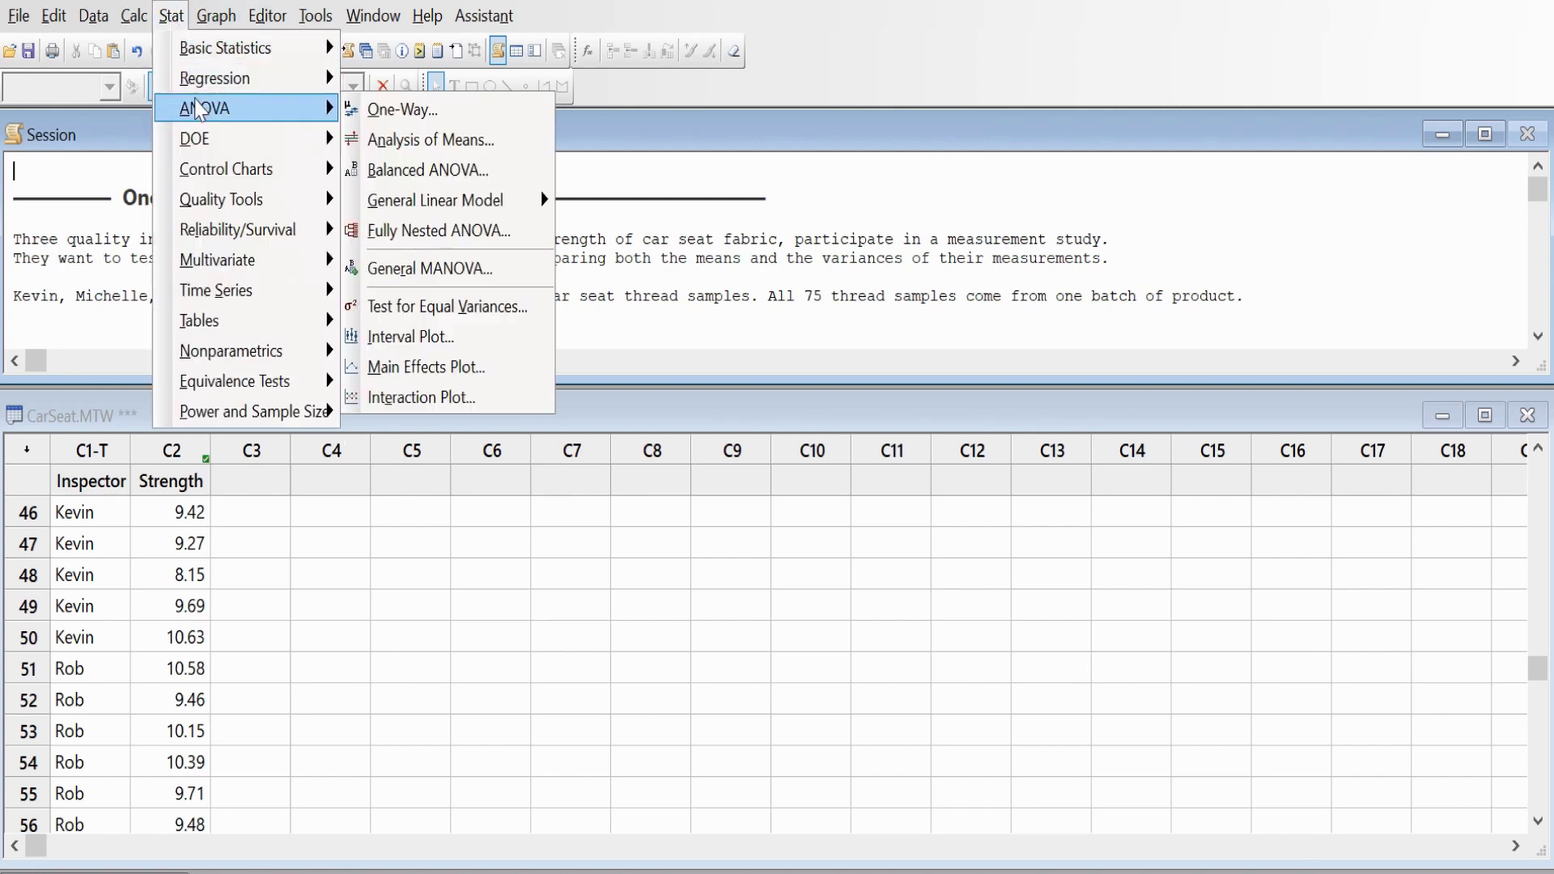
{"action": "left_click", "coordinate": [398, 108]}
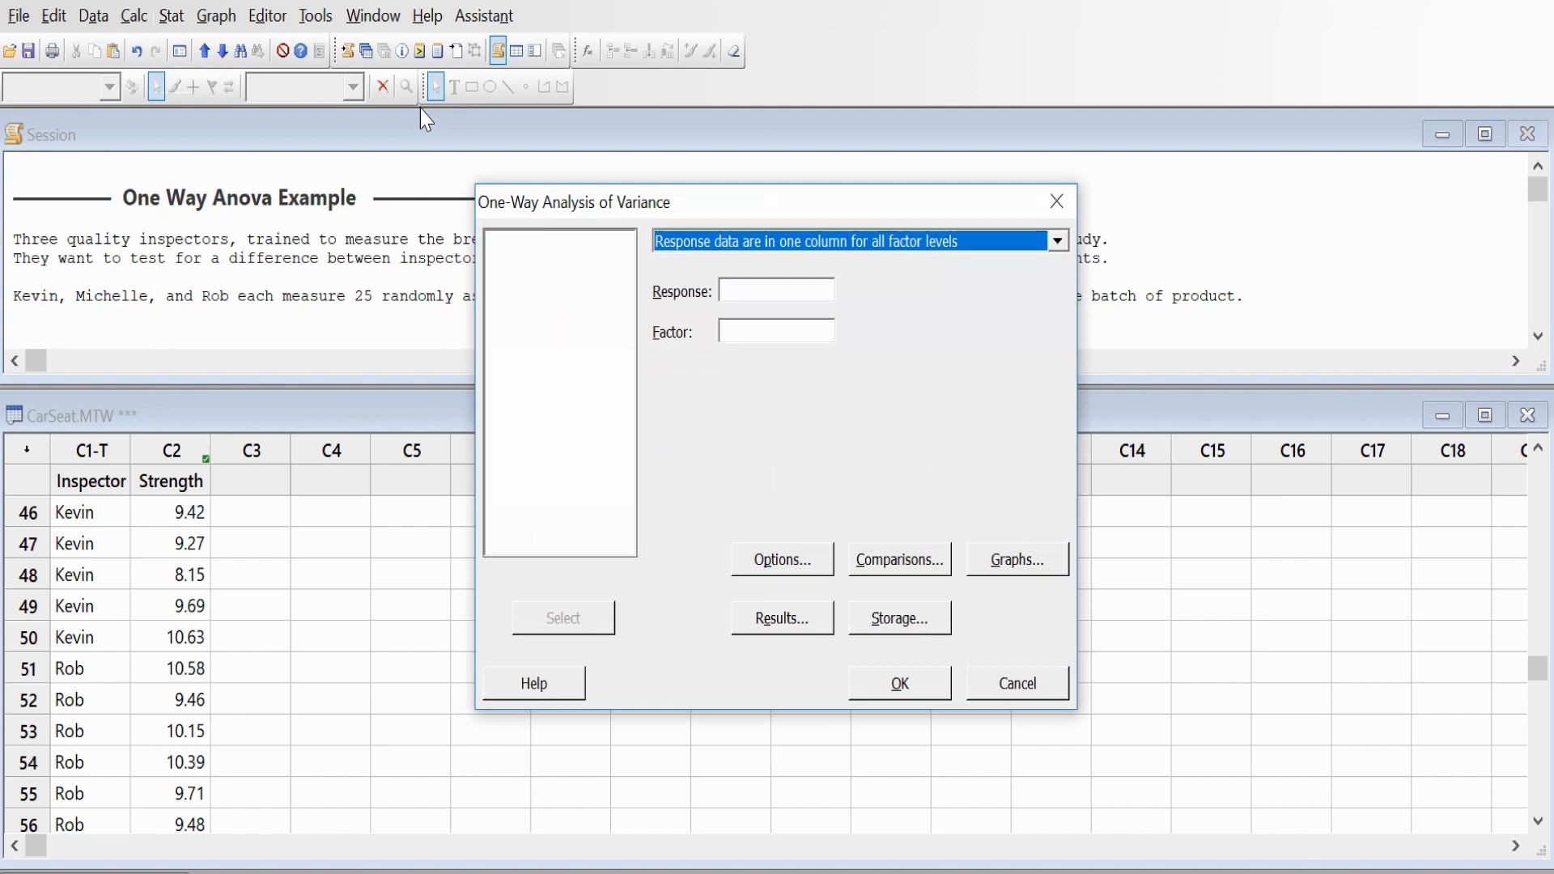
{"action": "mouse_move", "coordinate": [321, 522]}
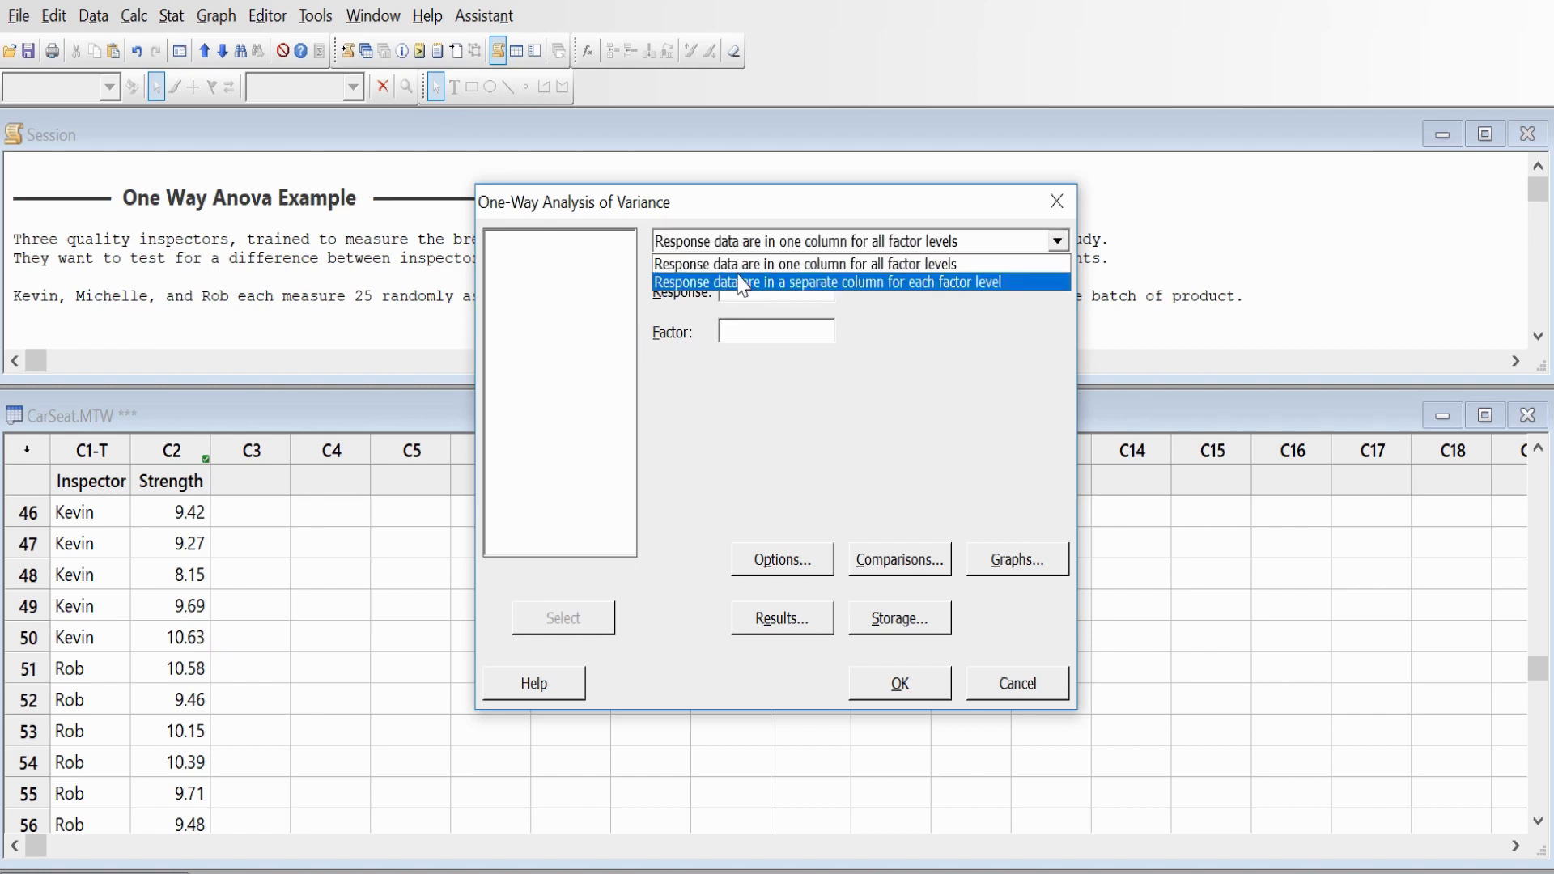
{"action": "left_click", "coordinate": [851, 239]}
{"action": "type", "text": "Strength"}
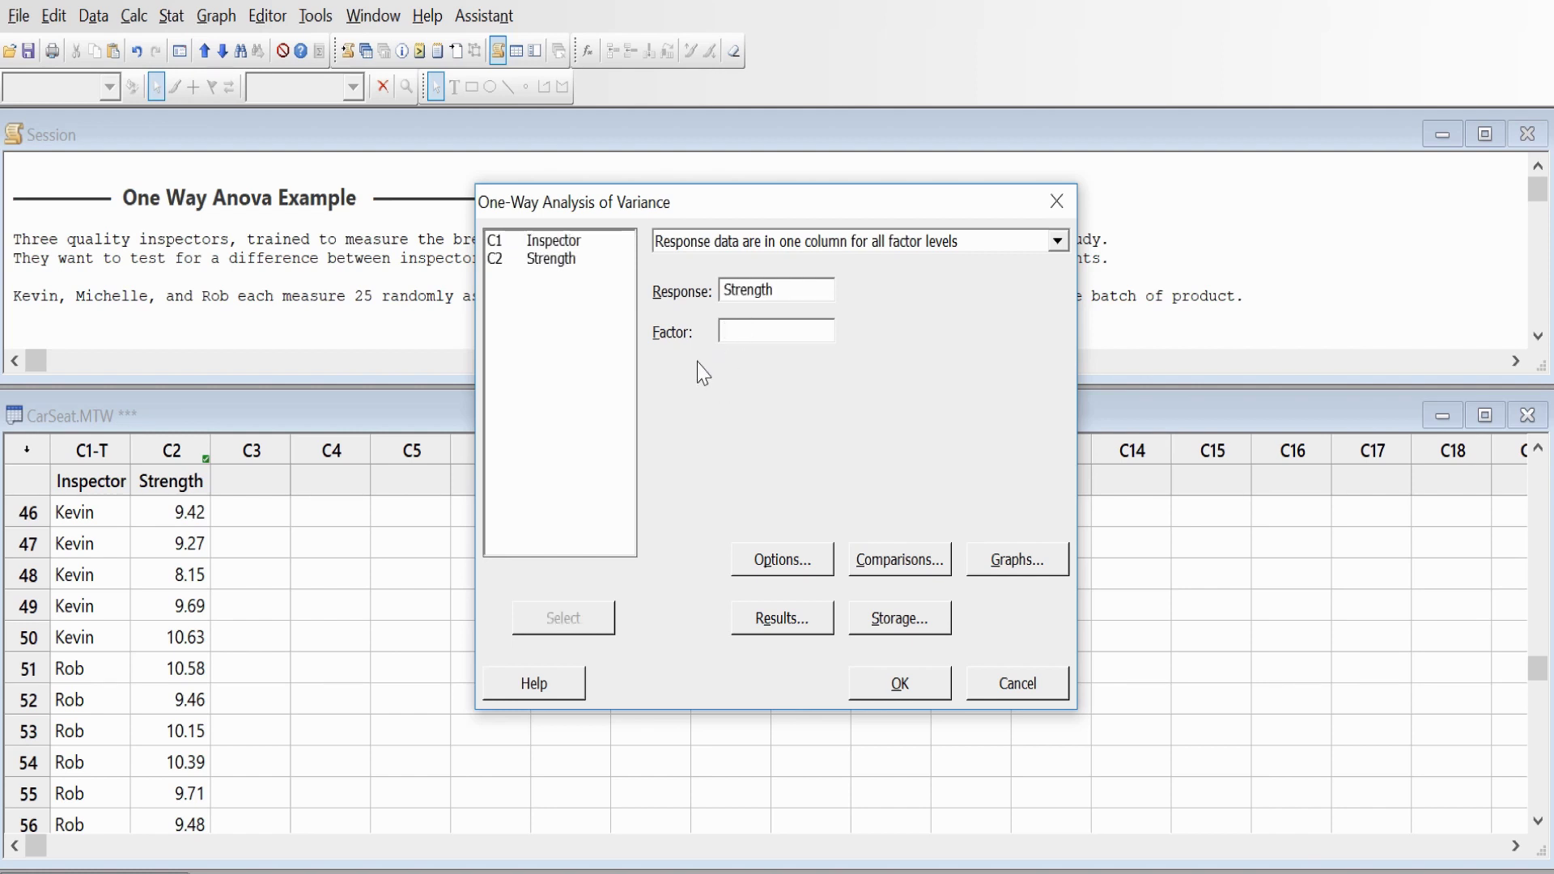
{"action": "type", "text": "Inspector"}
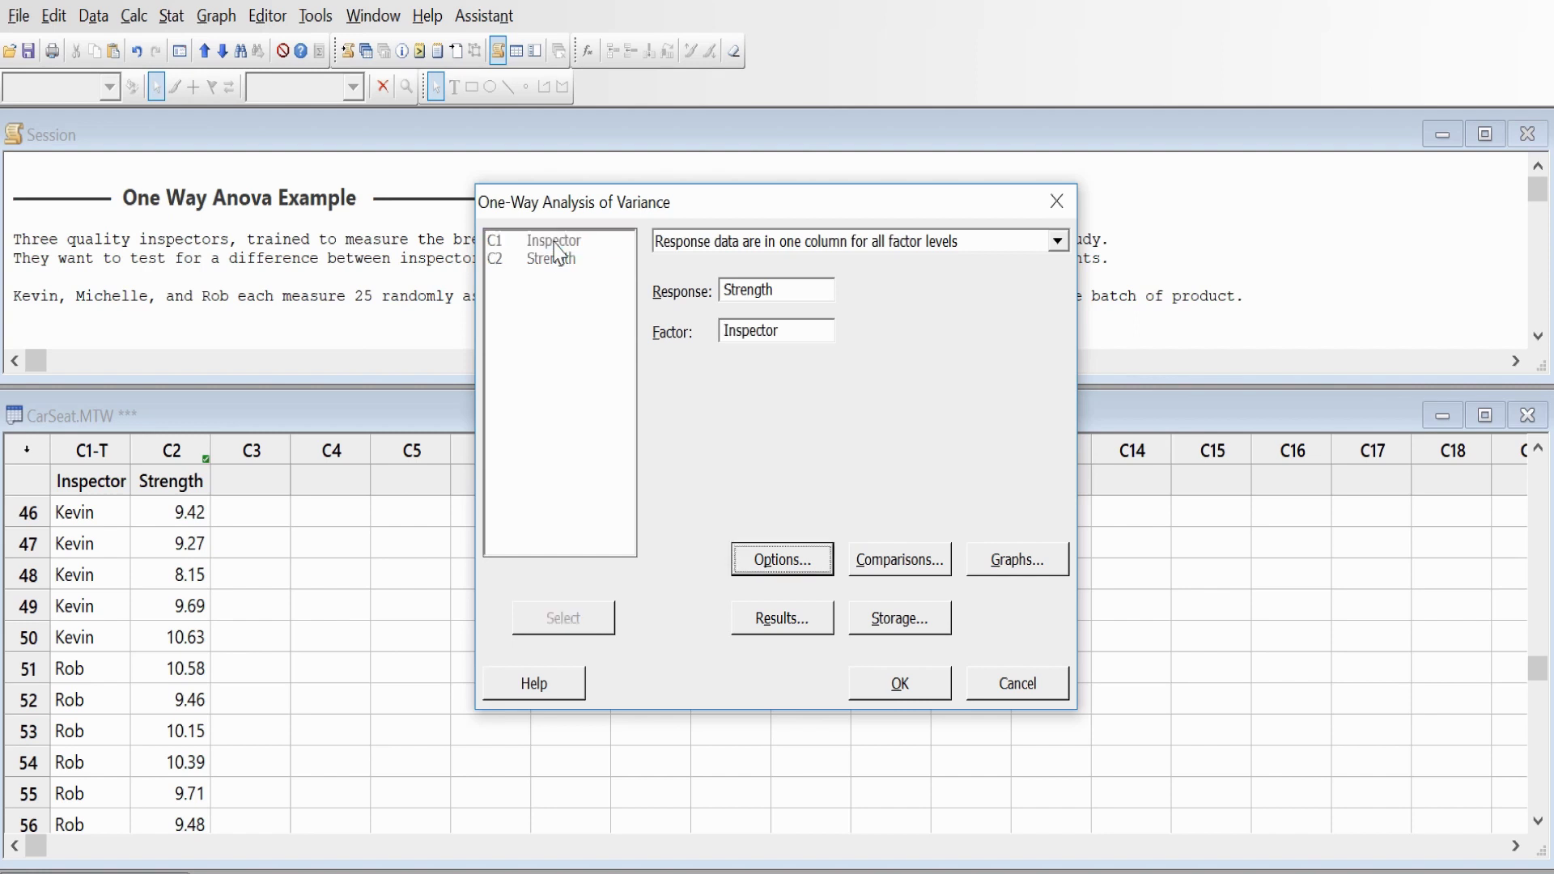
{"action": "left_click", "coordinate": [781, 558]}
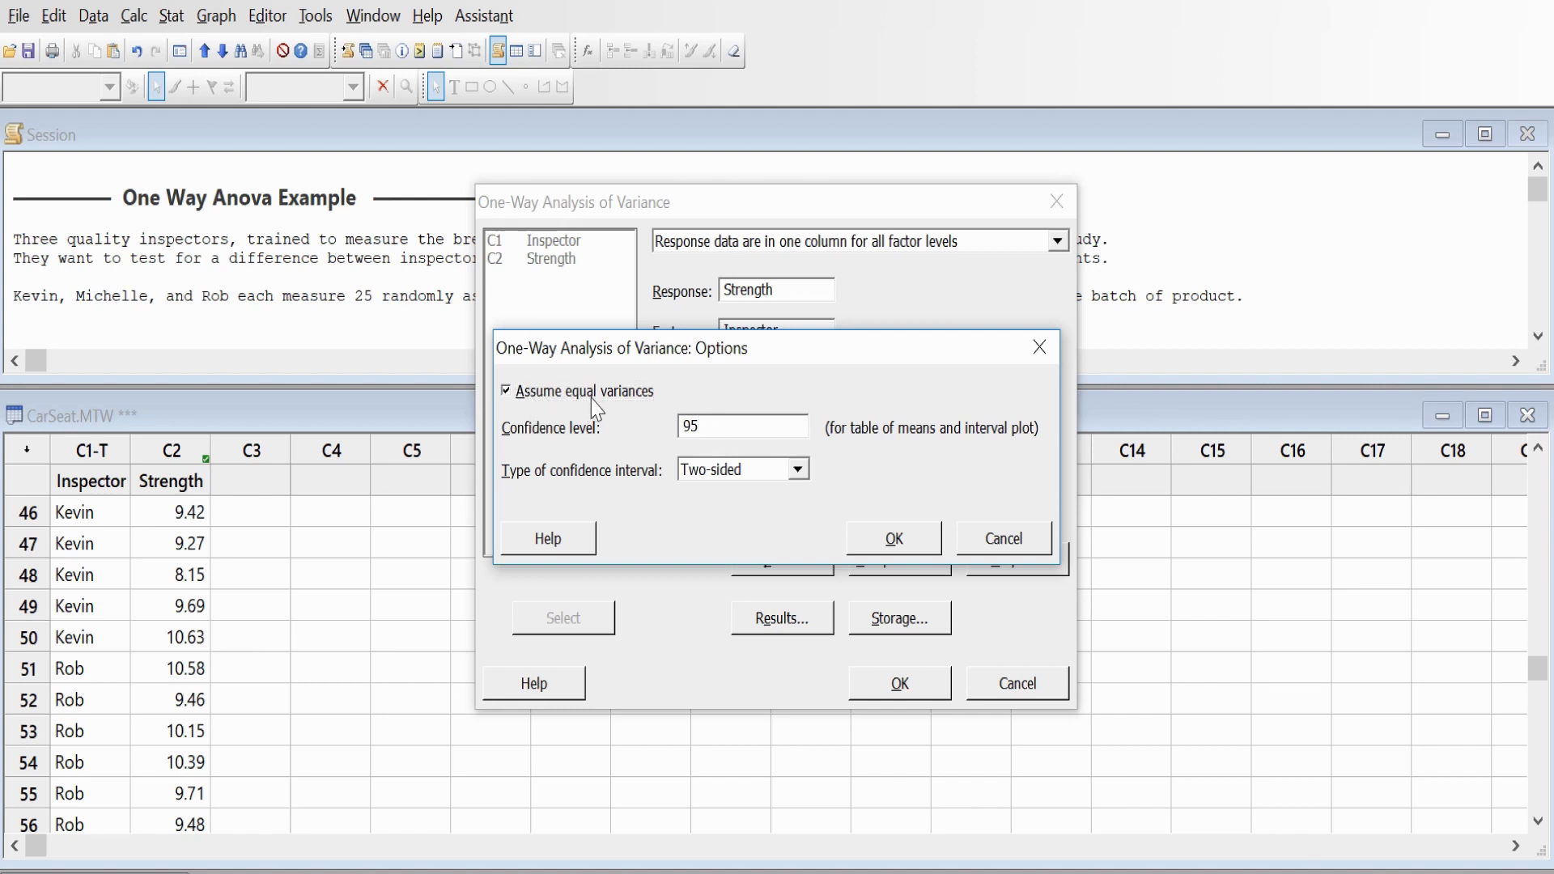
{"action": "mouse_move", "coordinate": [741, 496]}
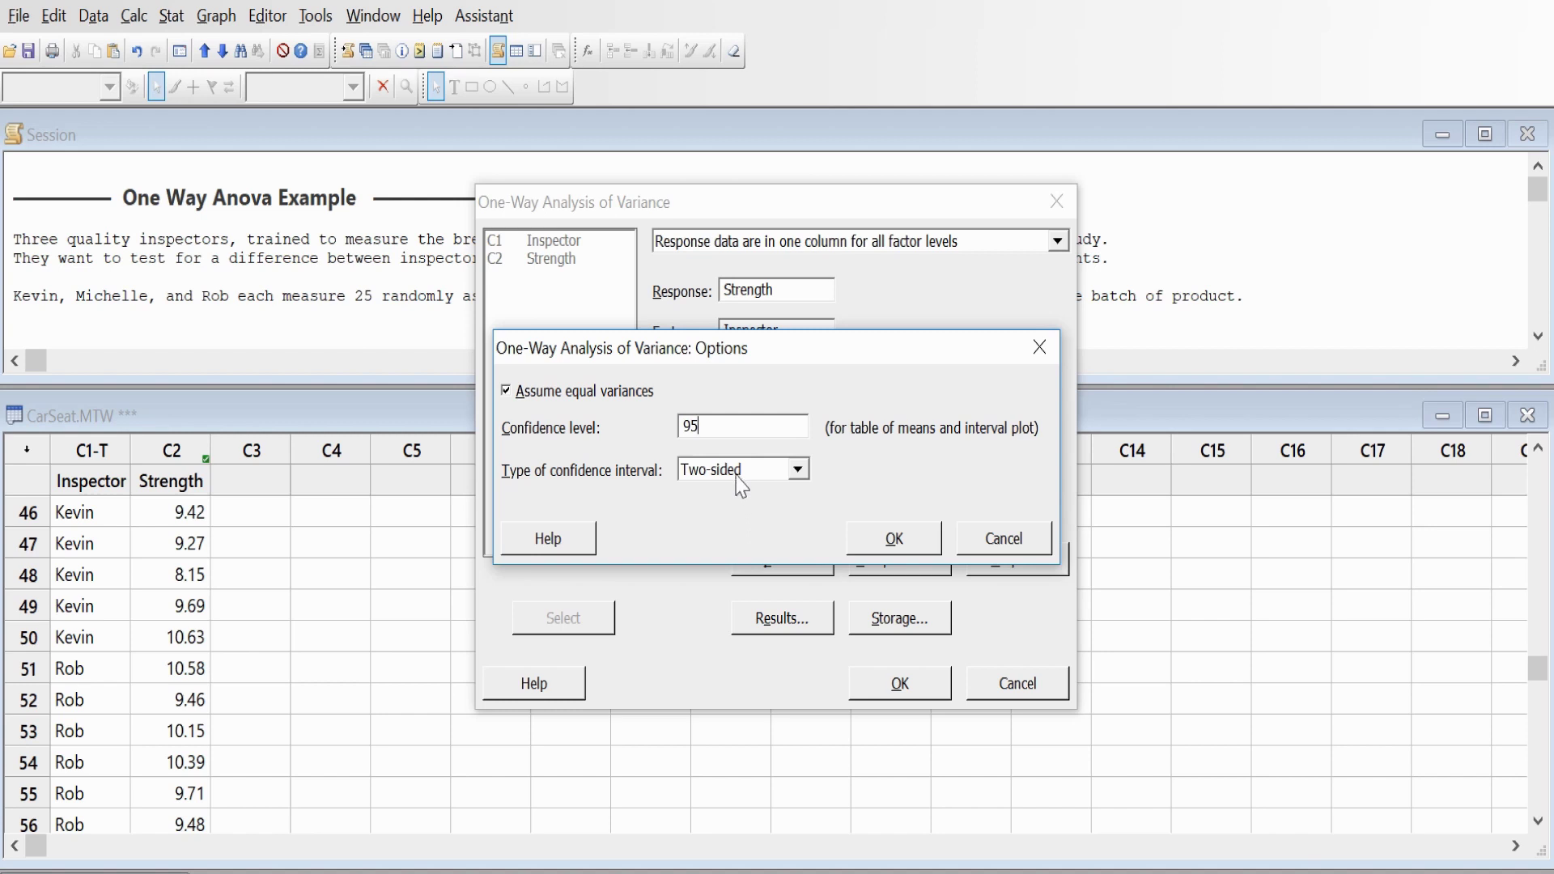
Keep default options, accept Comparisons with Tests and interval plot for differences, and run the ANOVA
{"action": "left_click", "coordinate": [892, 538]}
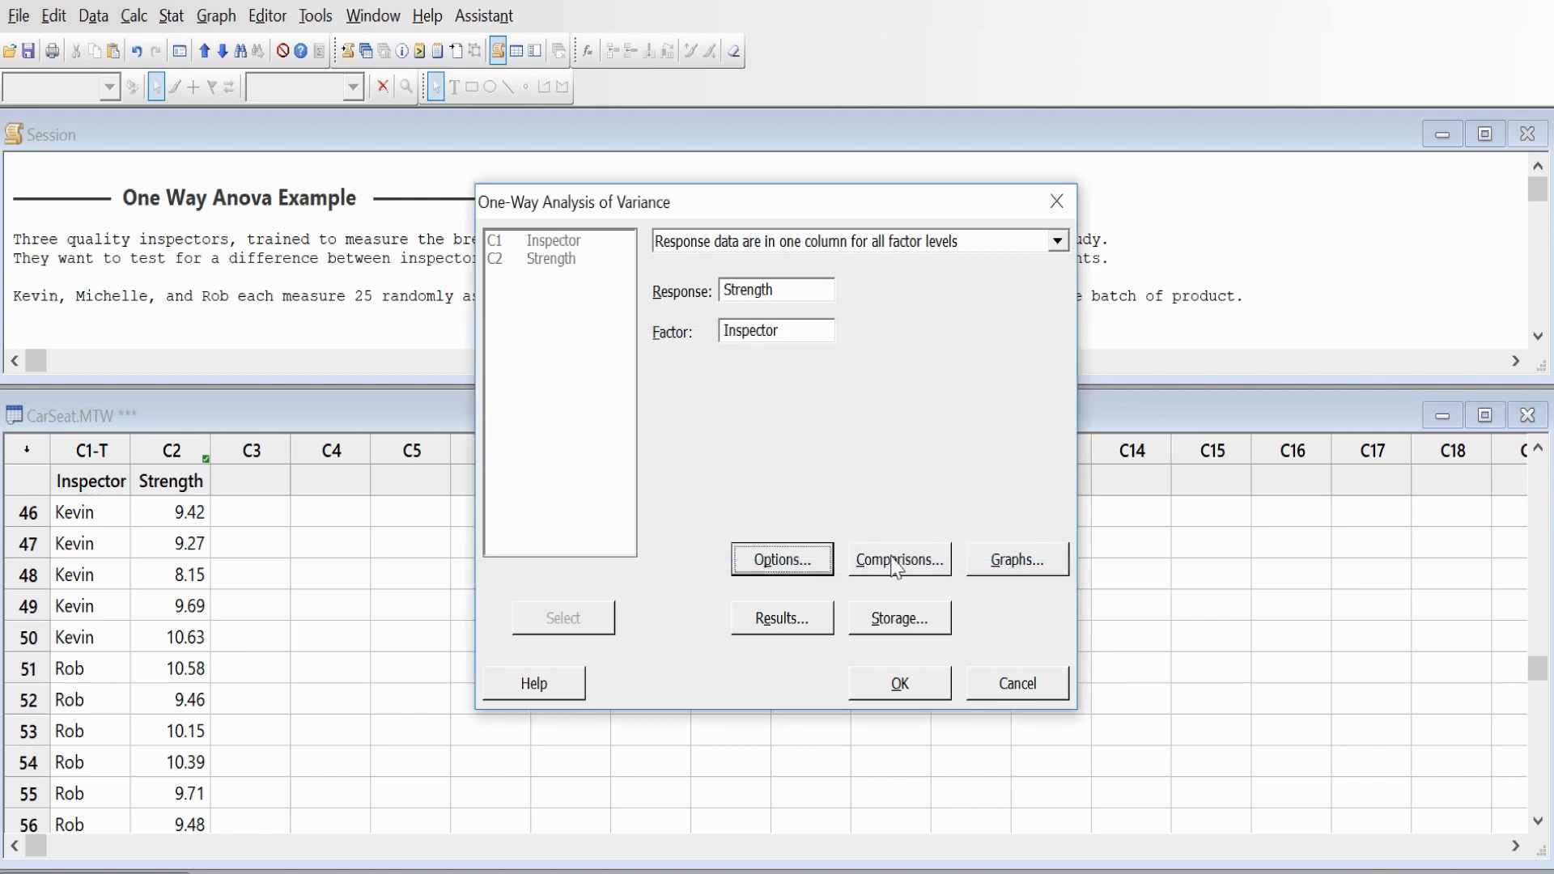
{"action": "left_click", "coordinate": [898, 558]}
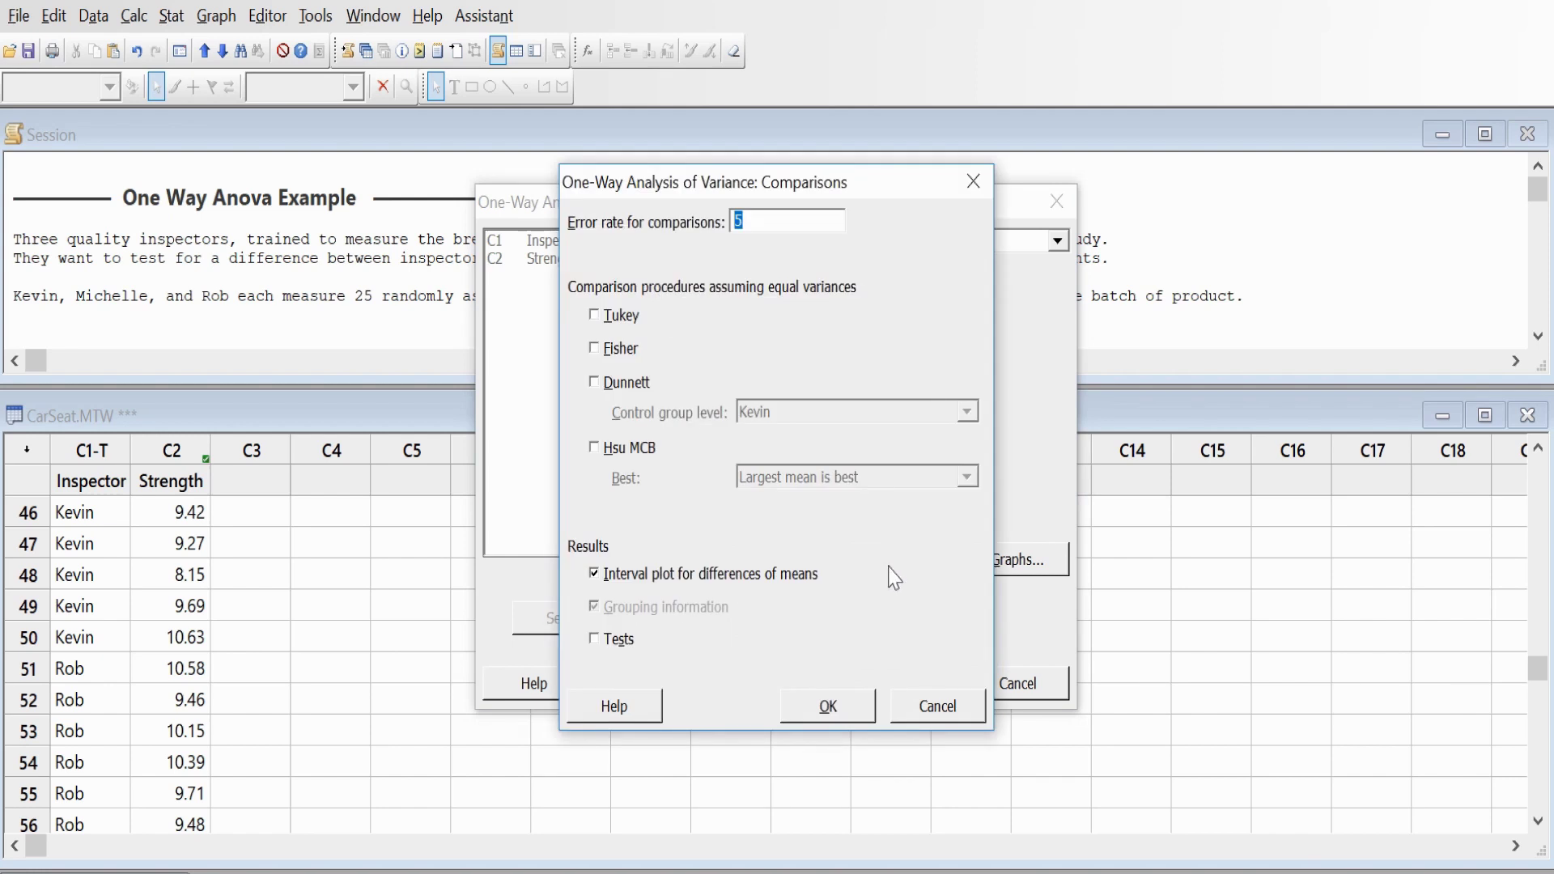
{"action": "mouse_move", "coordinate": [803, 706]}
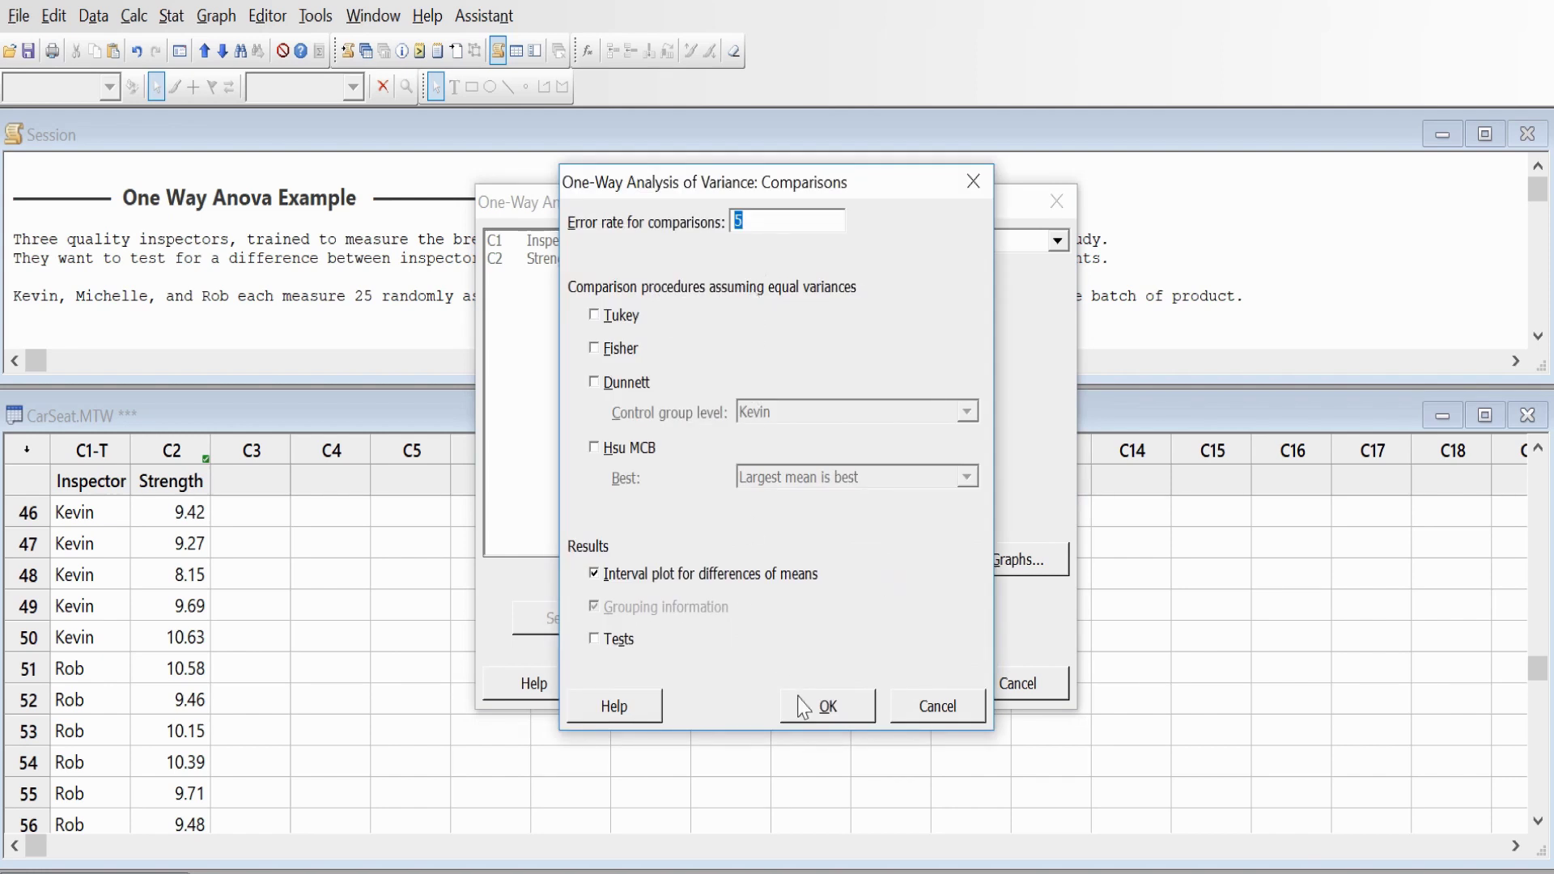
{"action": "left_click", "coordinate": [594, 640]}
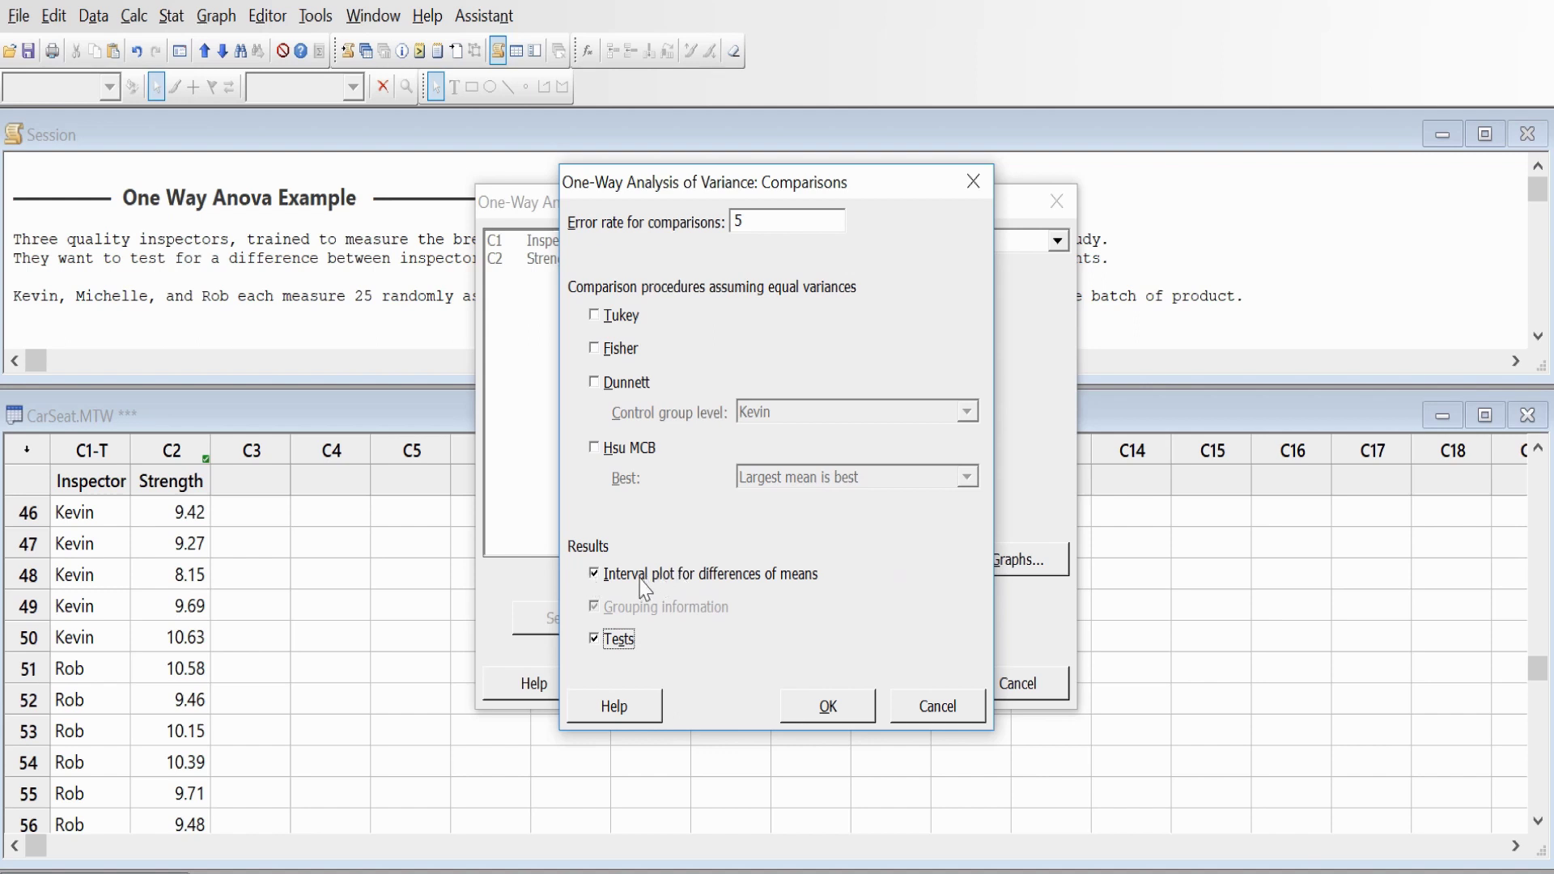
{"action": "mouse_move", "coordinate": [612, 649]}
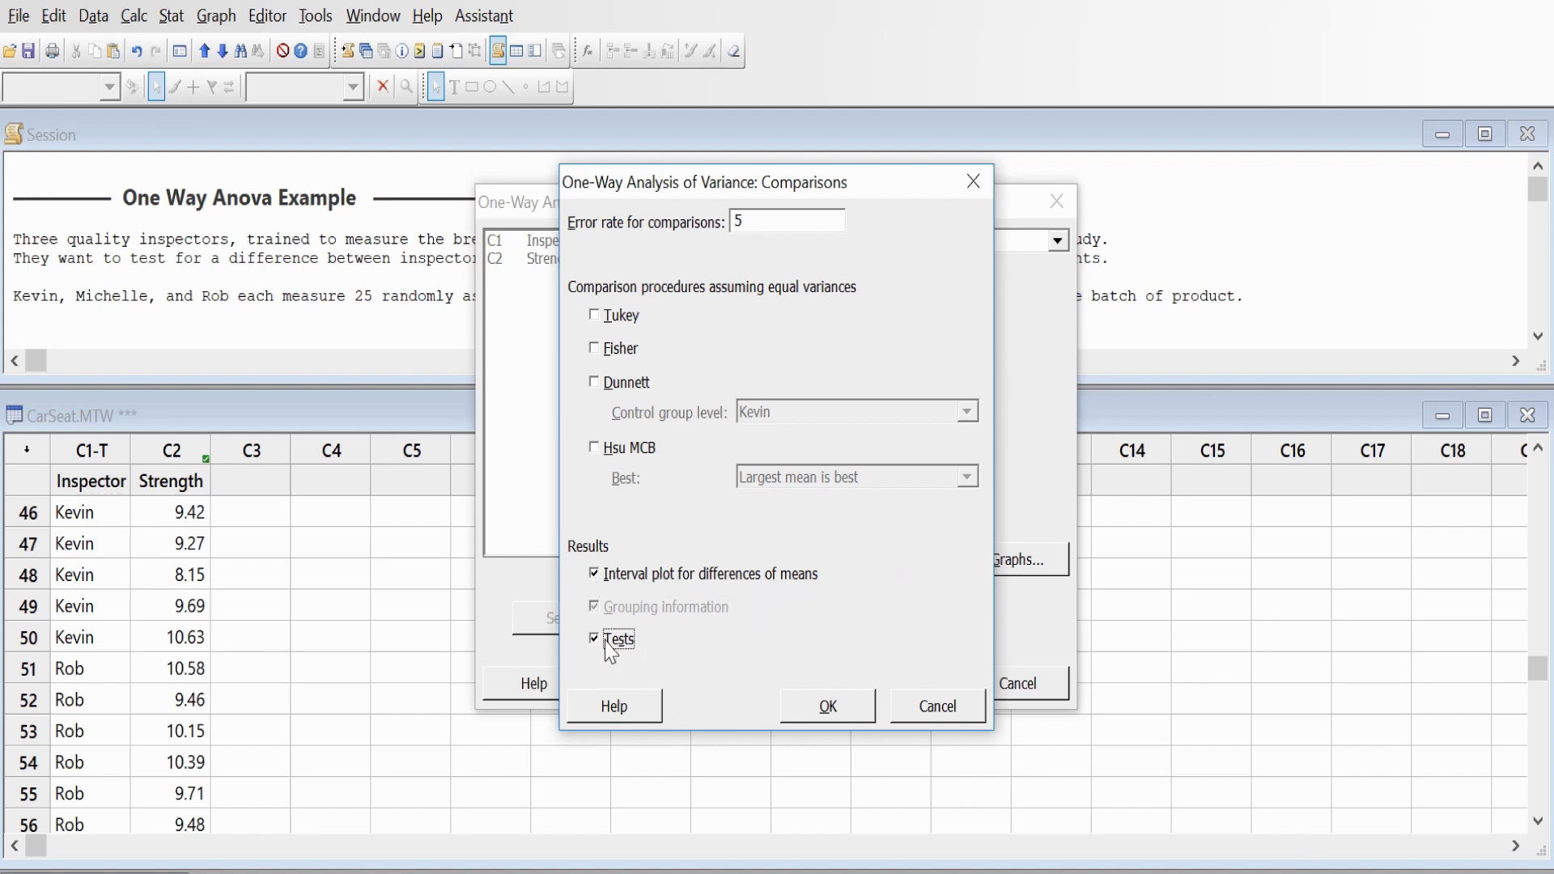
{"action": "left_click", "coordinate": [828, 705]}
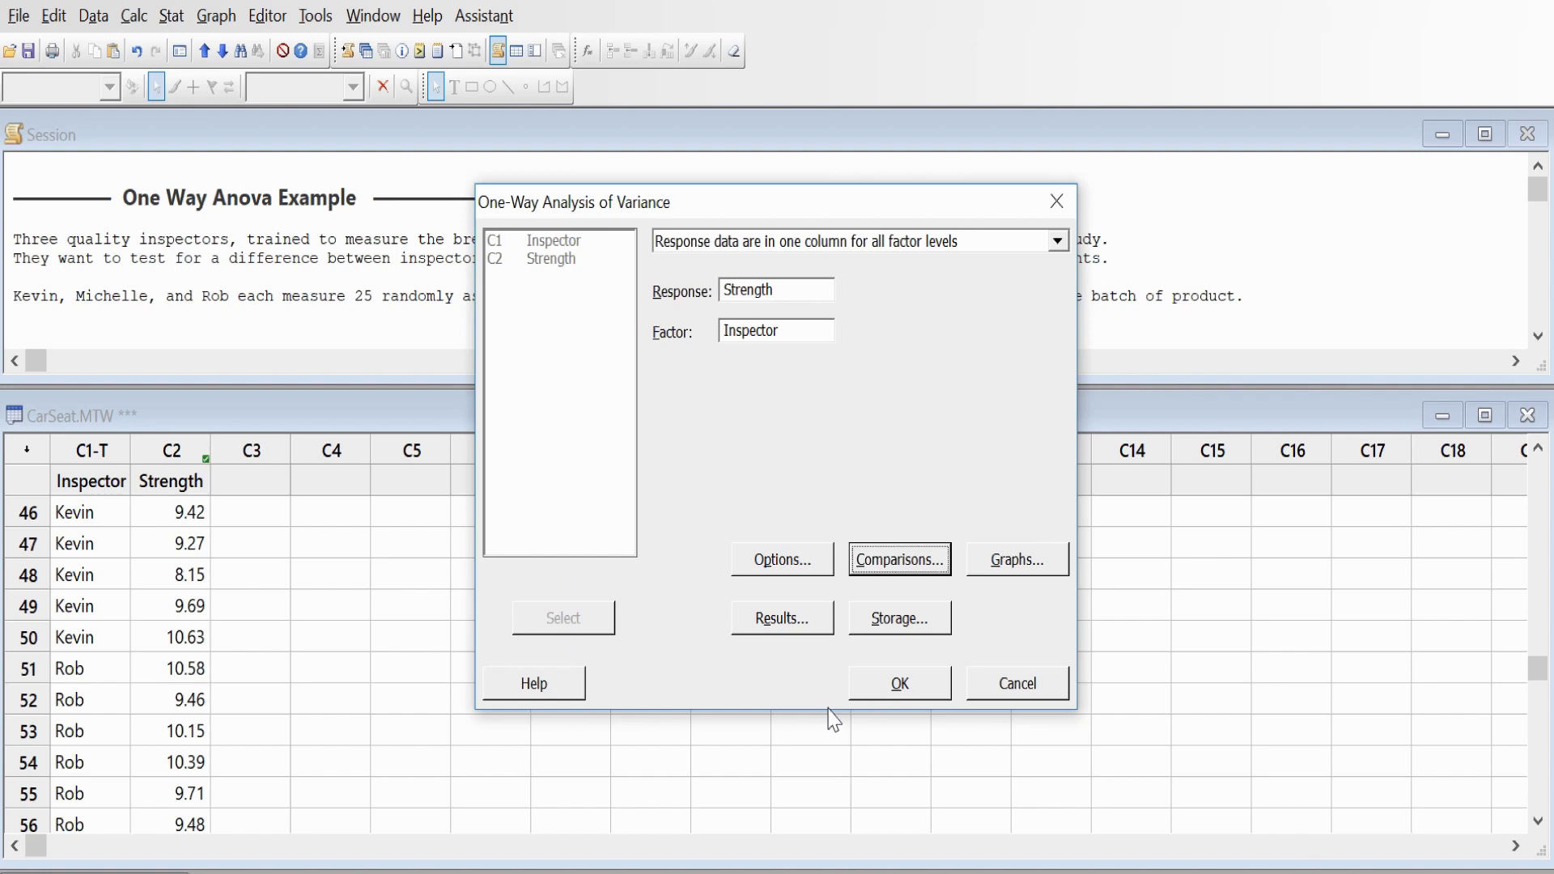
{"action": "left_click", "coordinate": [898, 683]}
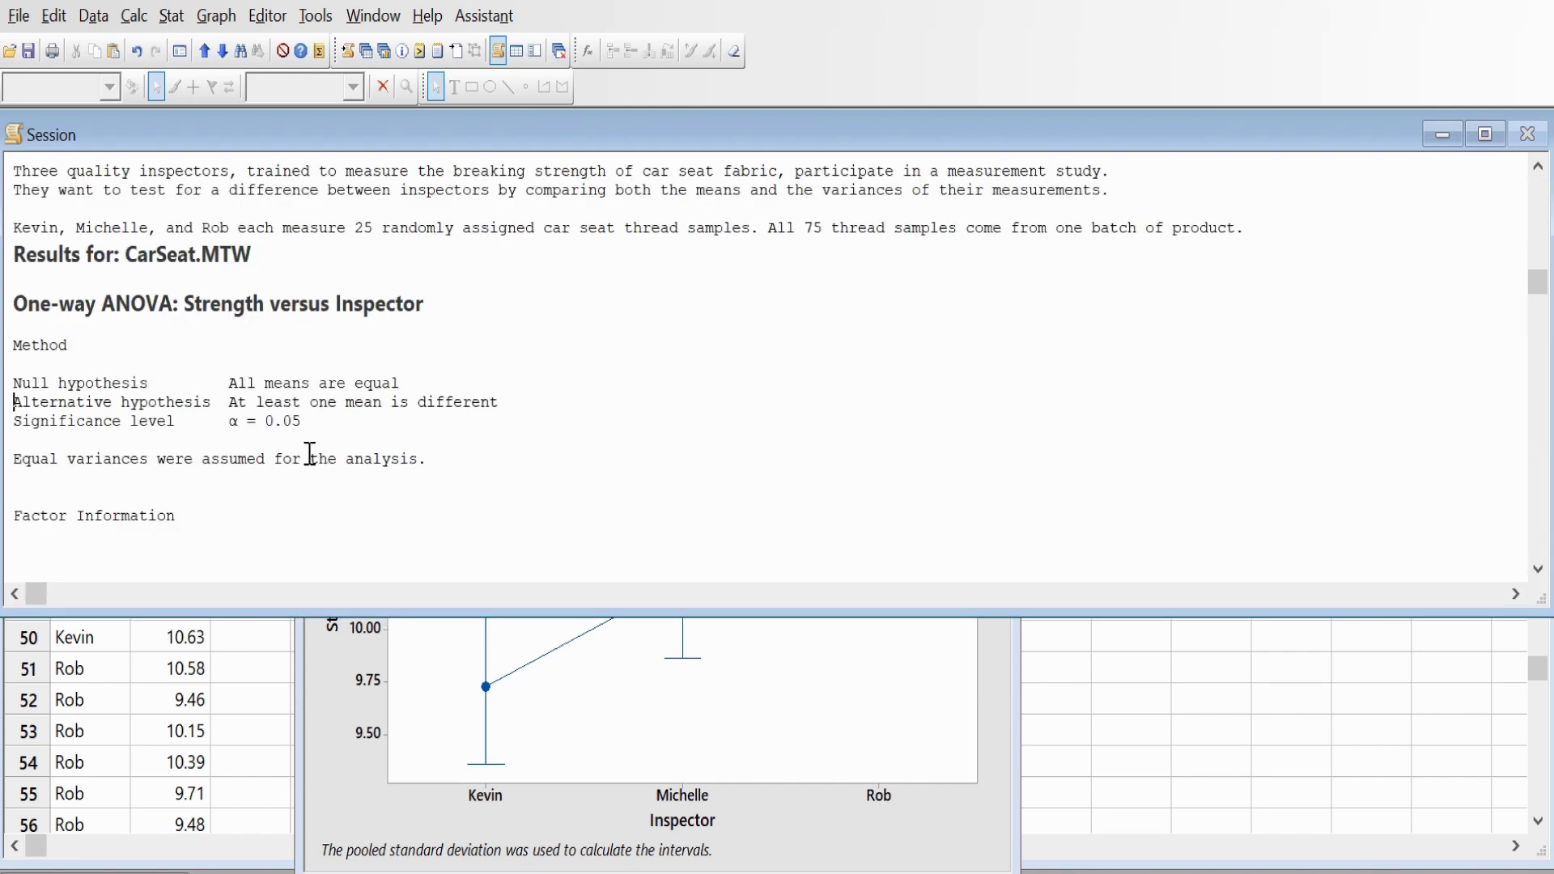
{"action": "mouse_move", "coordinate": [368, 387]}
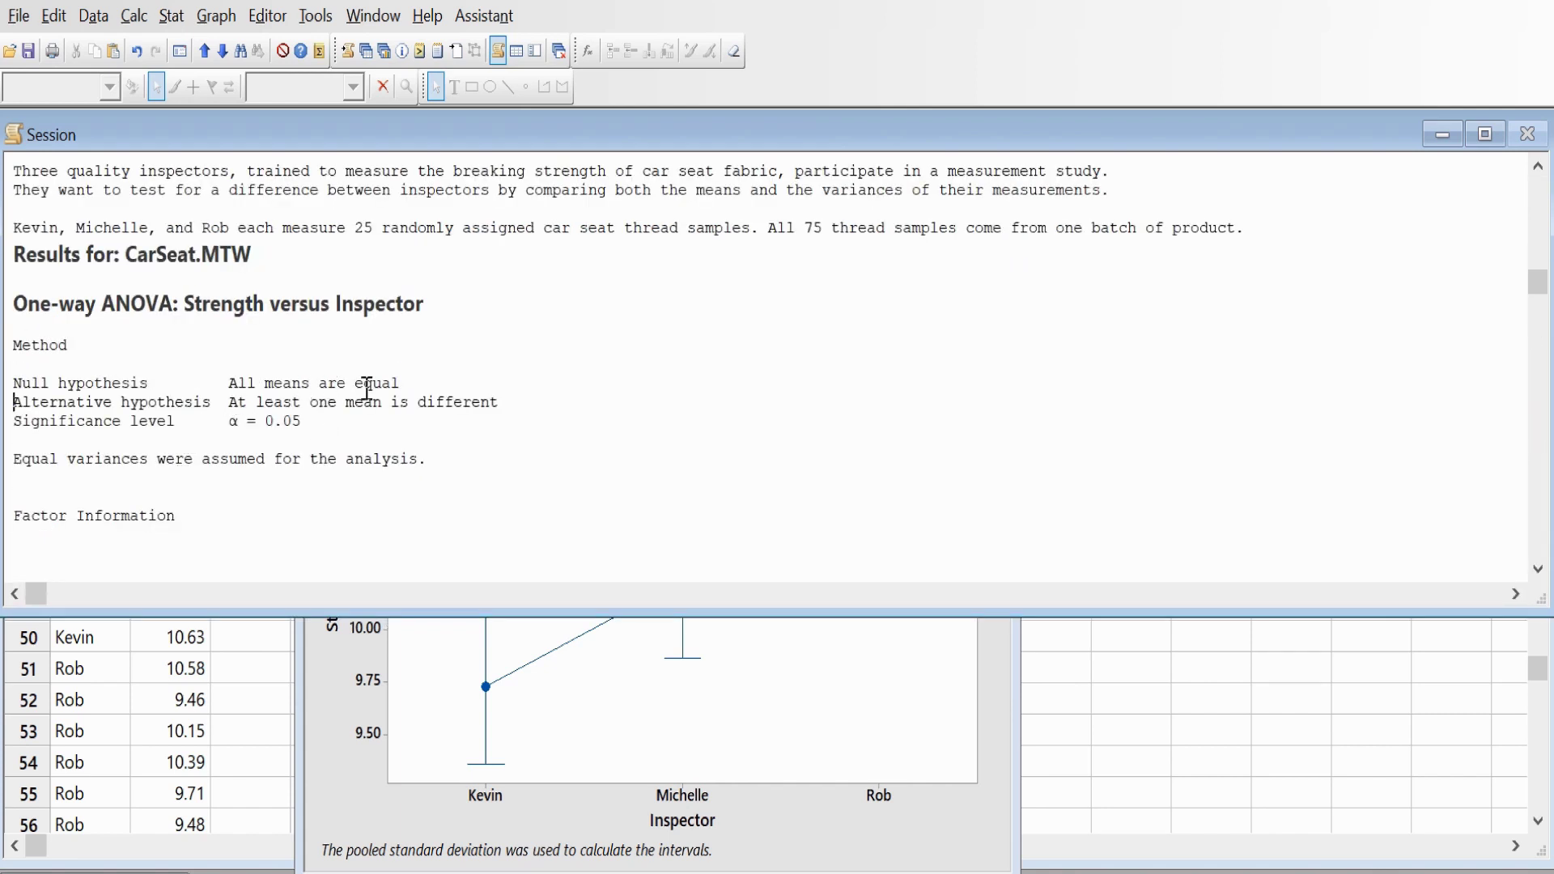
Review the session ANOVA table and highlight the Inspector P-value 0.026
{"action": "left_click_drag", "start_coordinate": [298, 382], "coordinate": [400, 382]}
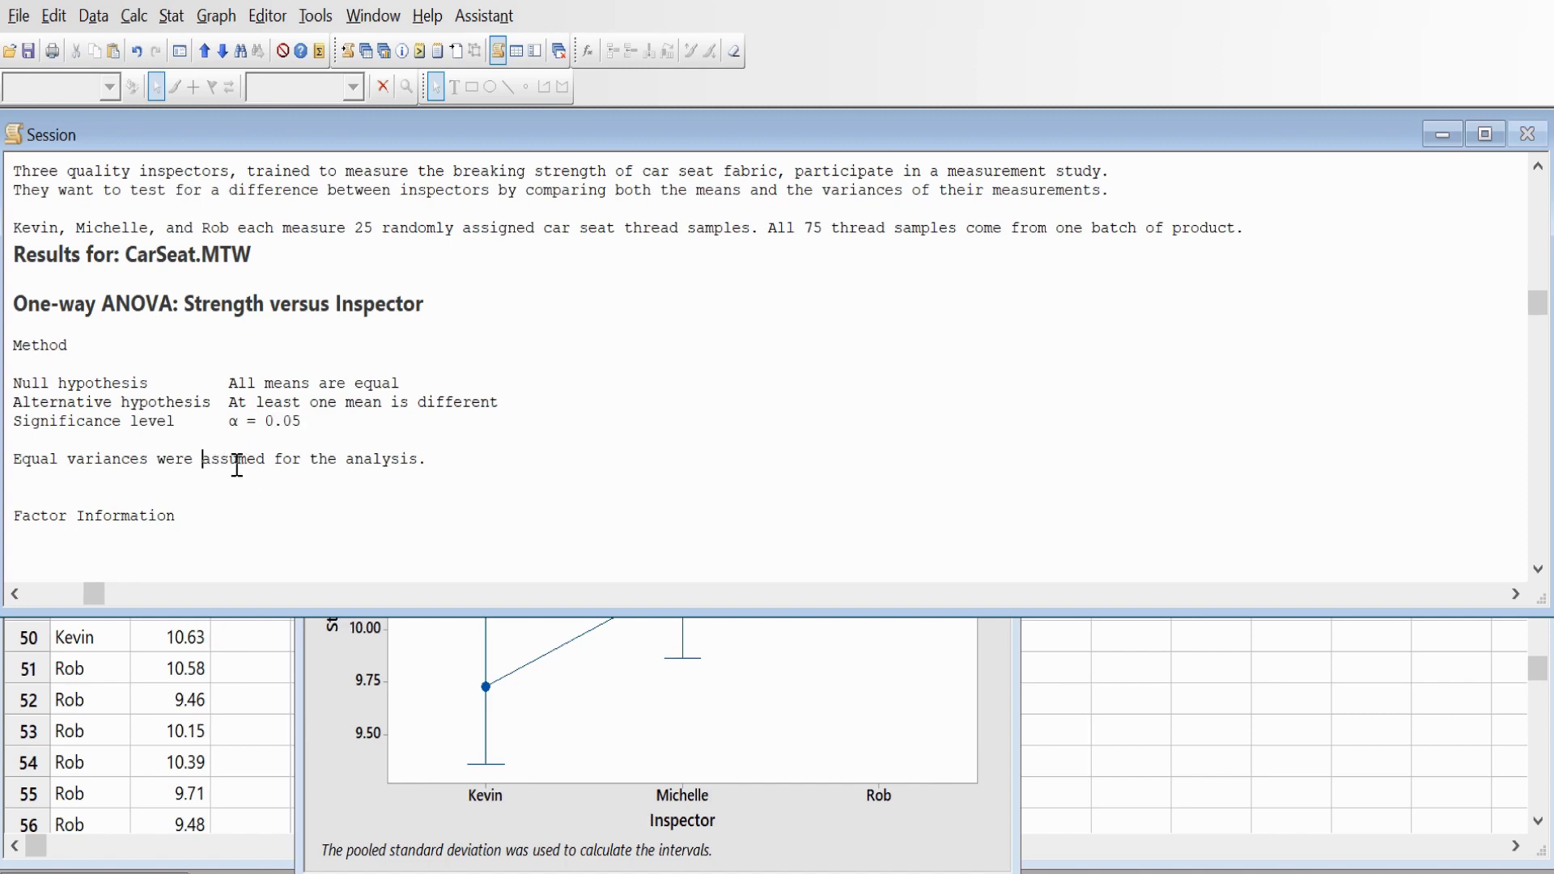
{"action": "scroll", "scroll_direction": "down", "scroll_amount": 3}
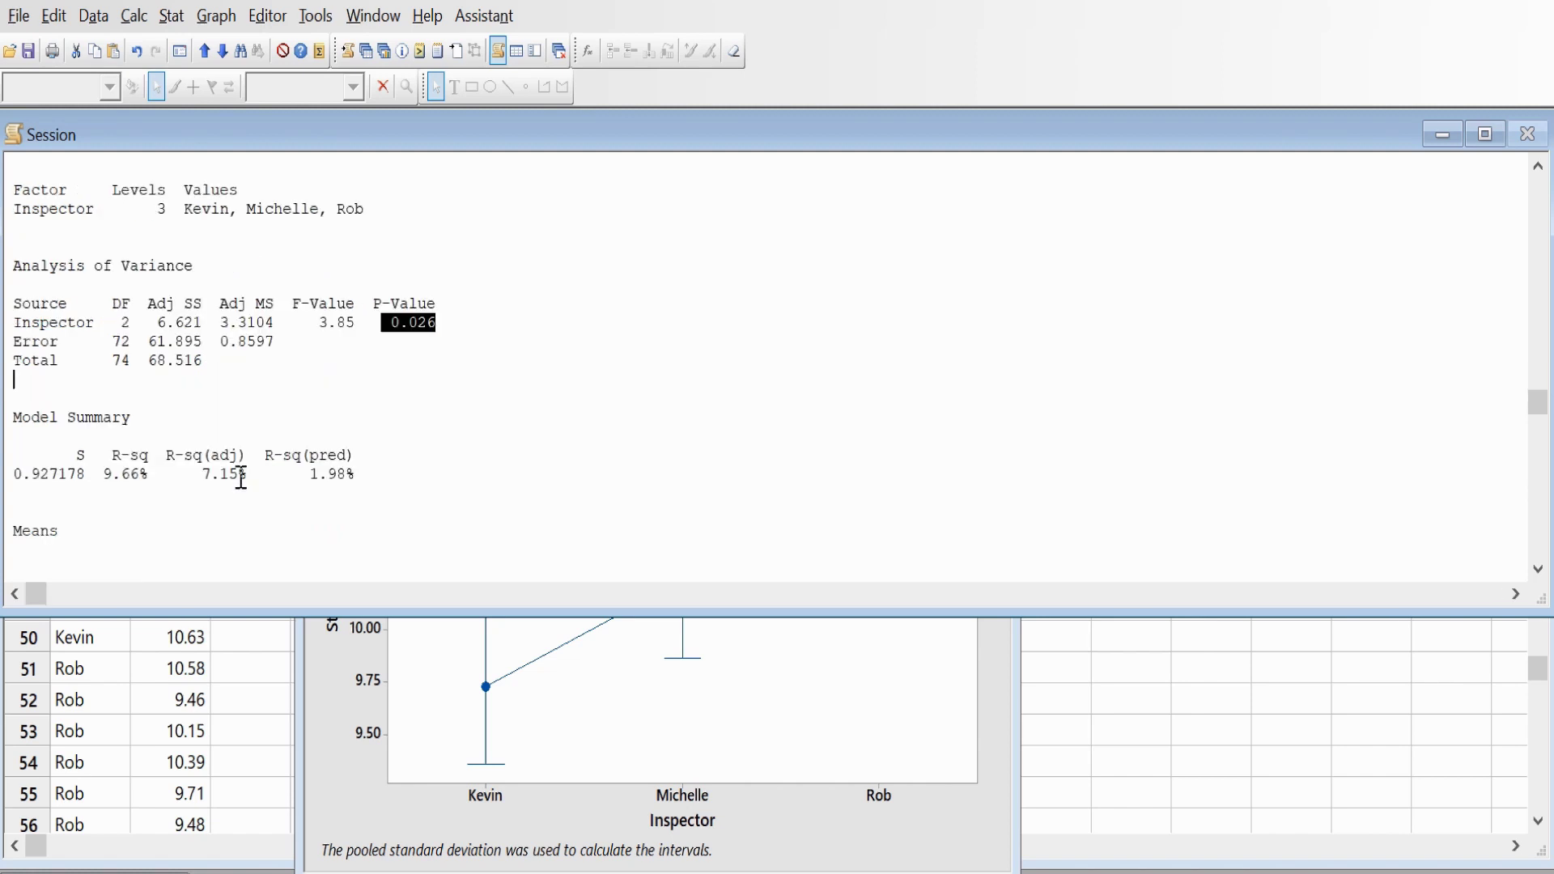
{"action": "double_click", "coordinate": [126, 474]}
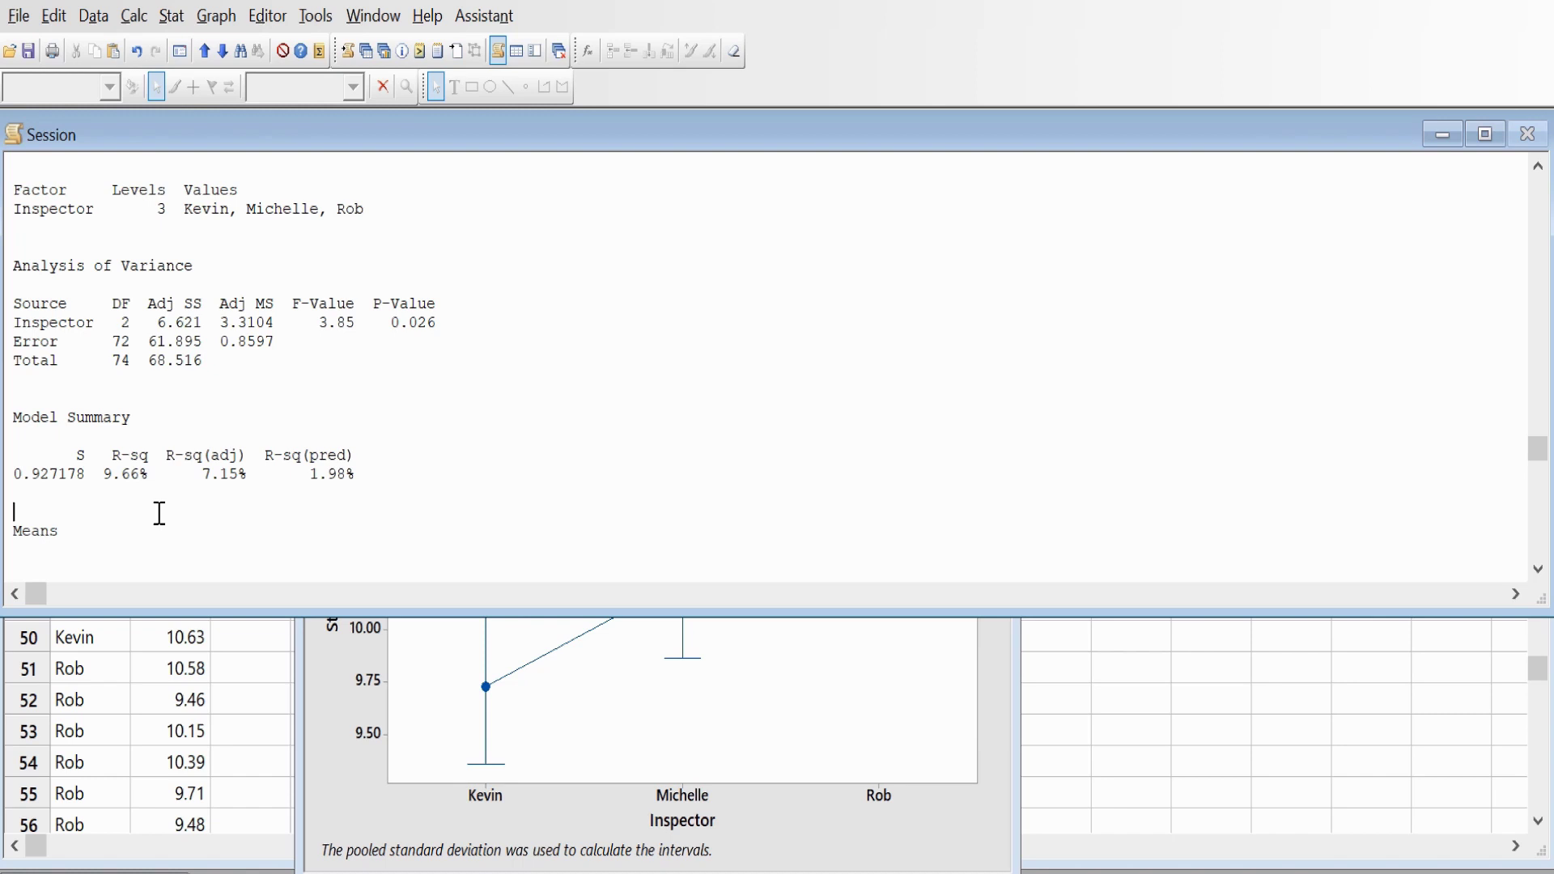
{"action": "mouse_move", "coordinate": [418, 708]}
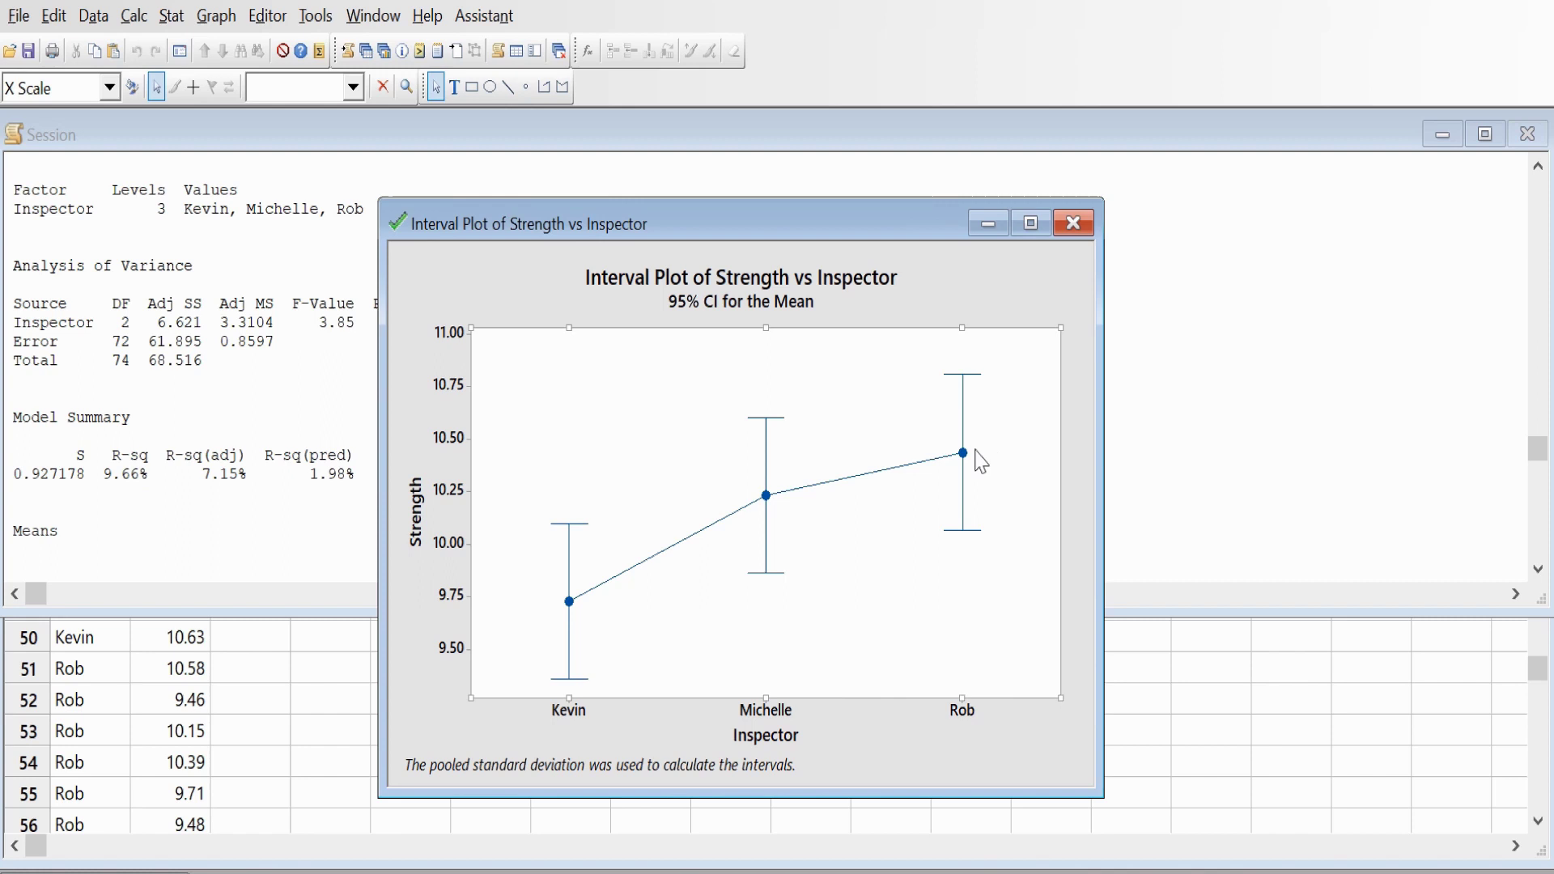
{"action": "mouse_move", "coordinate": [574, 625]}
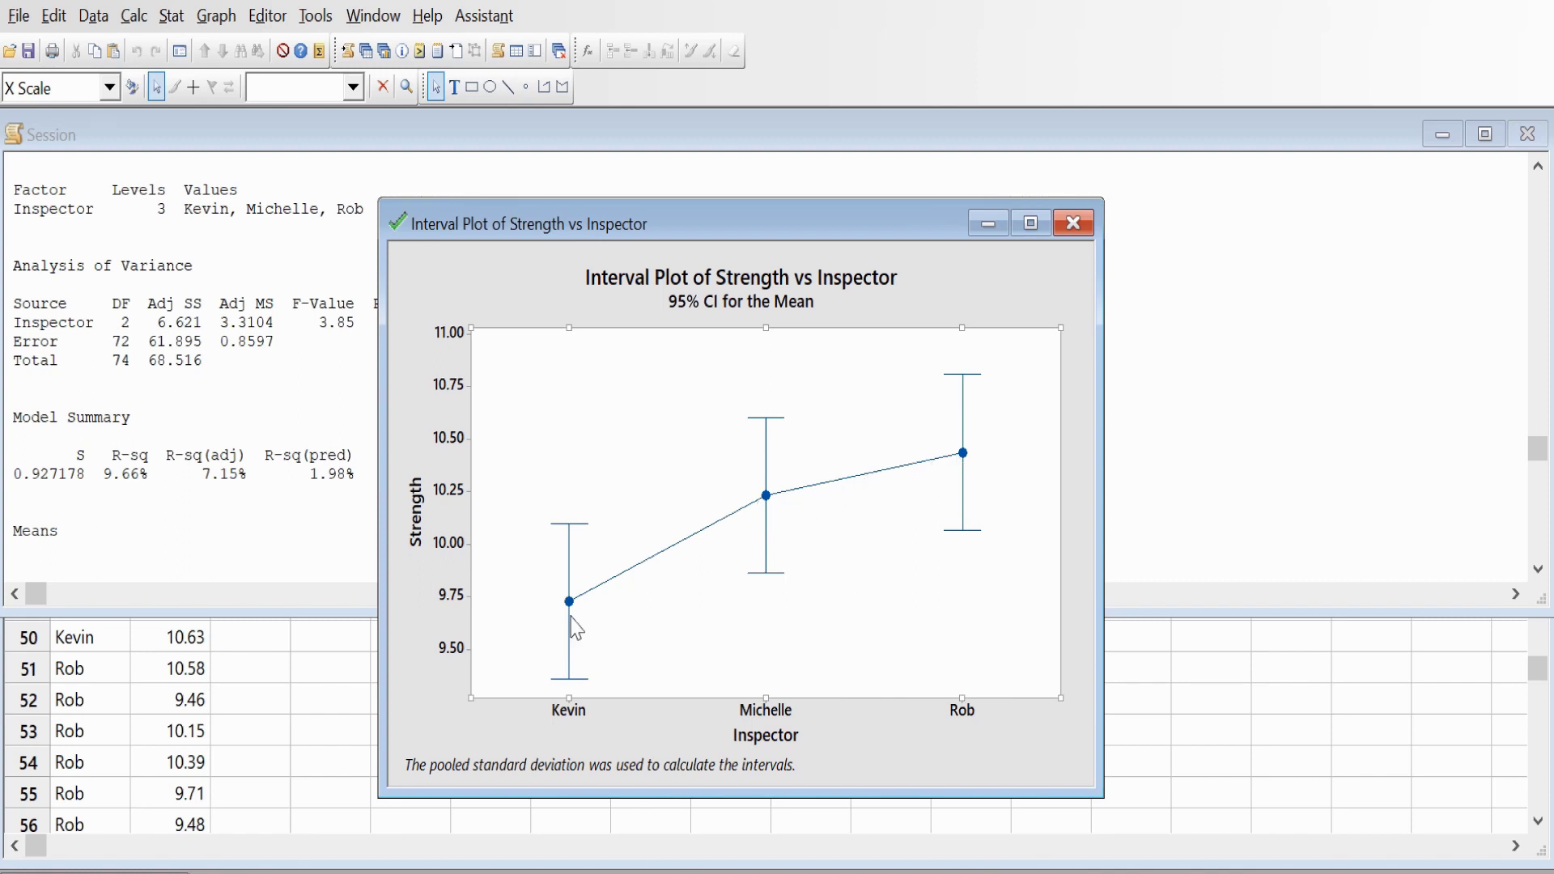
{"action": "mouse_move", "coordinate": [871, 475]}
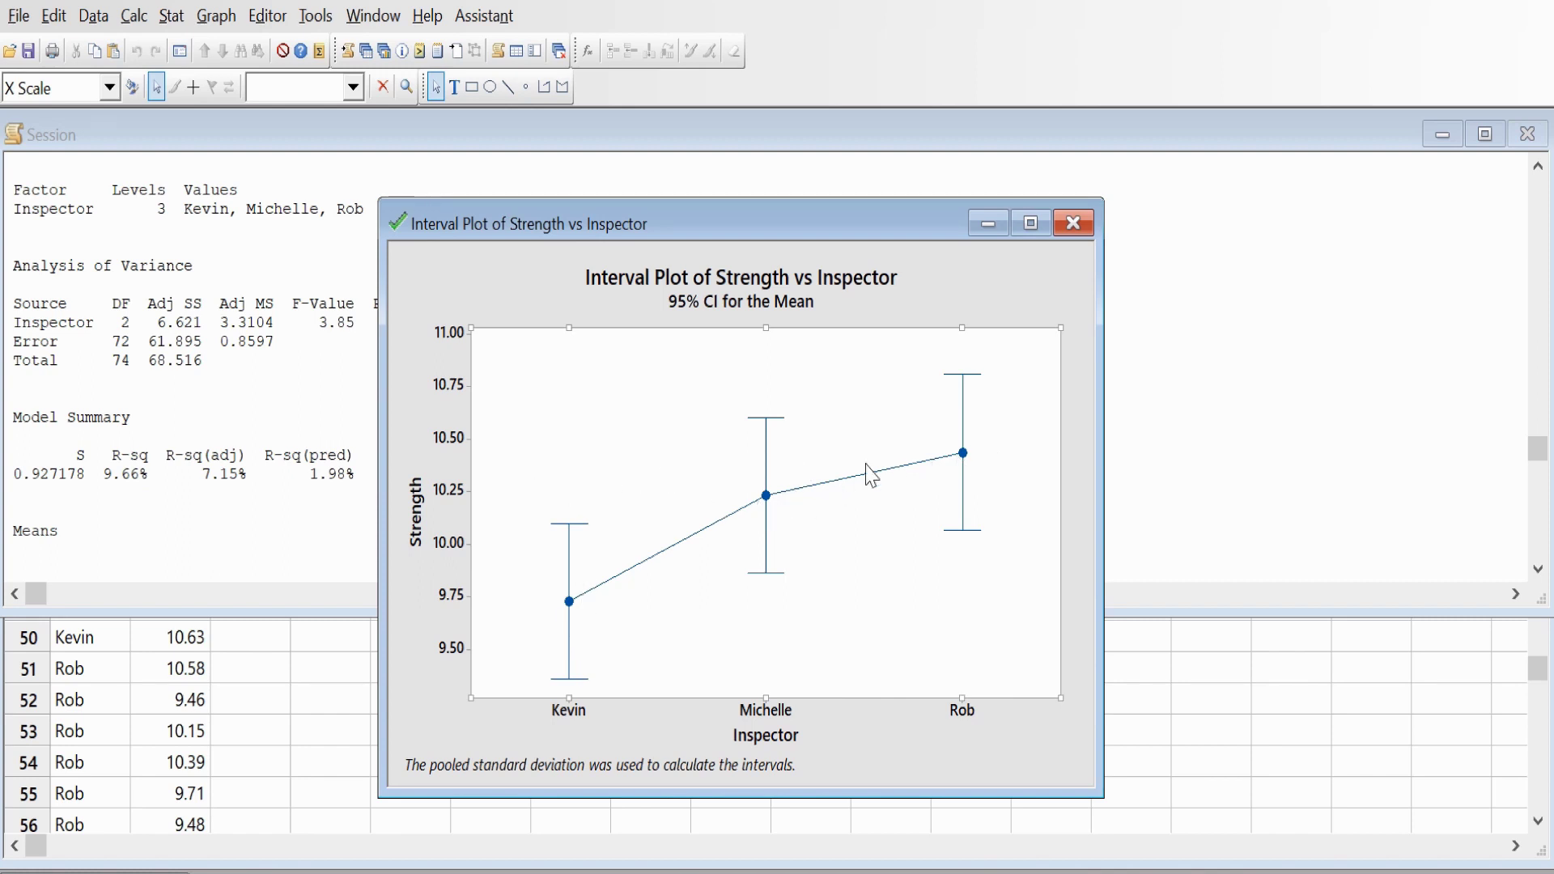
{"action": "mouse_move", "coordinate": [921, 474]}
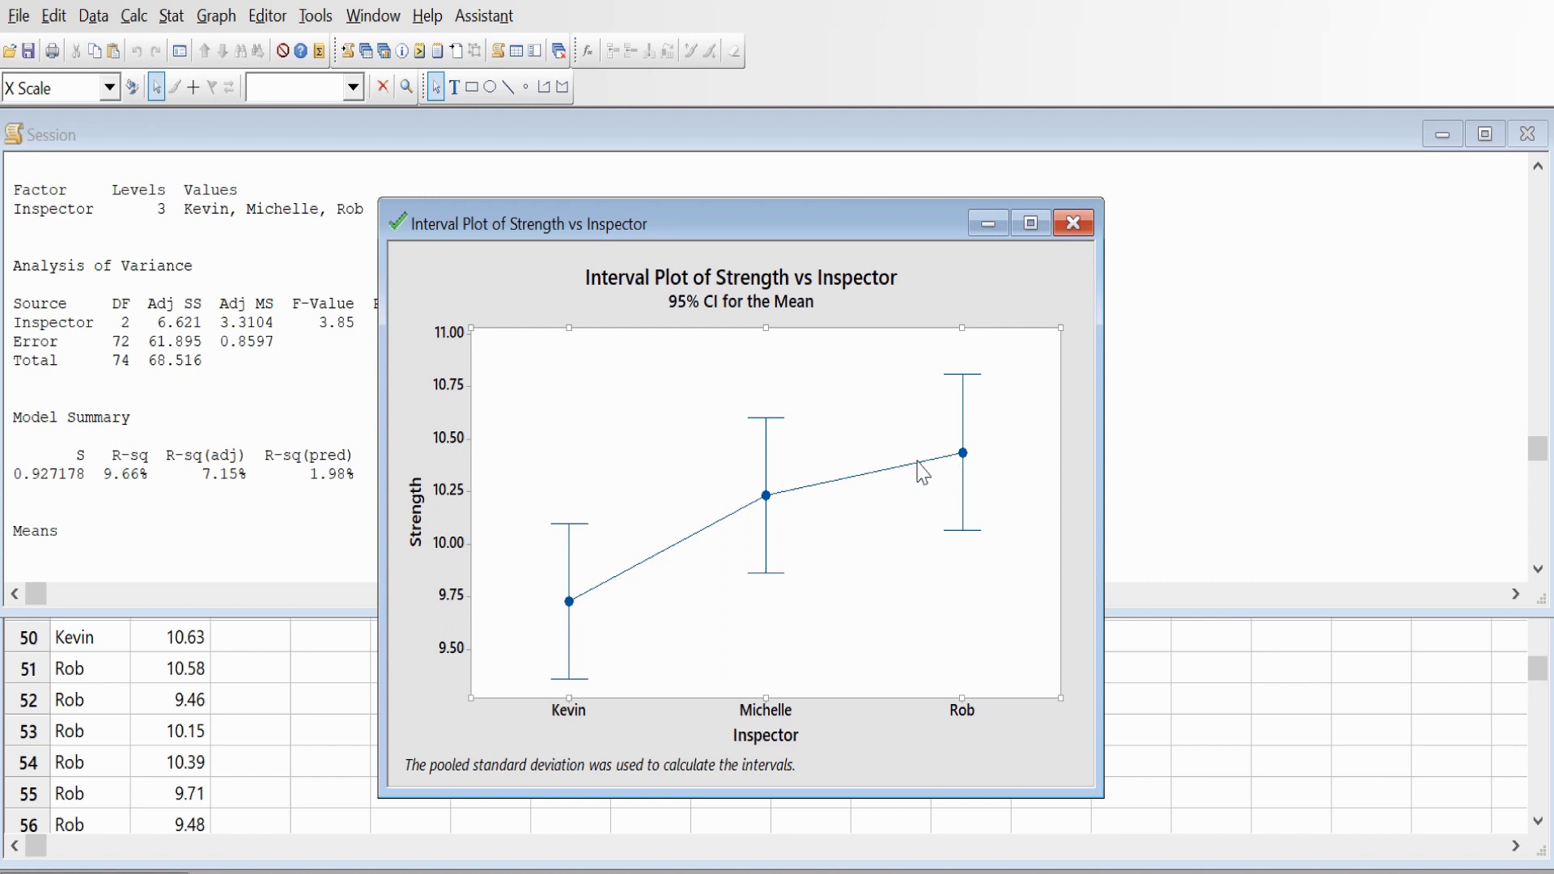
{"action": "mouse_move", "coordinate": [573, 624]}
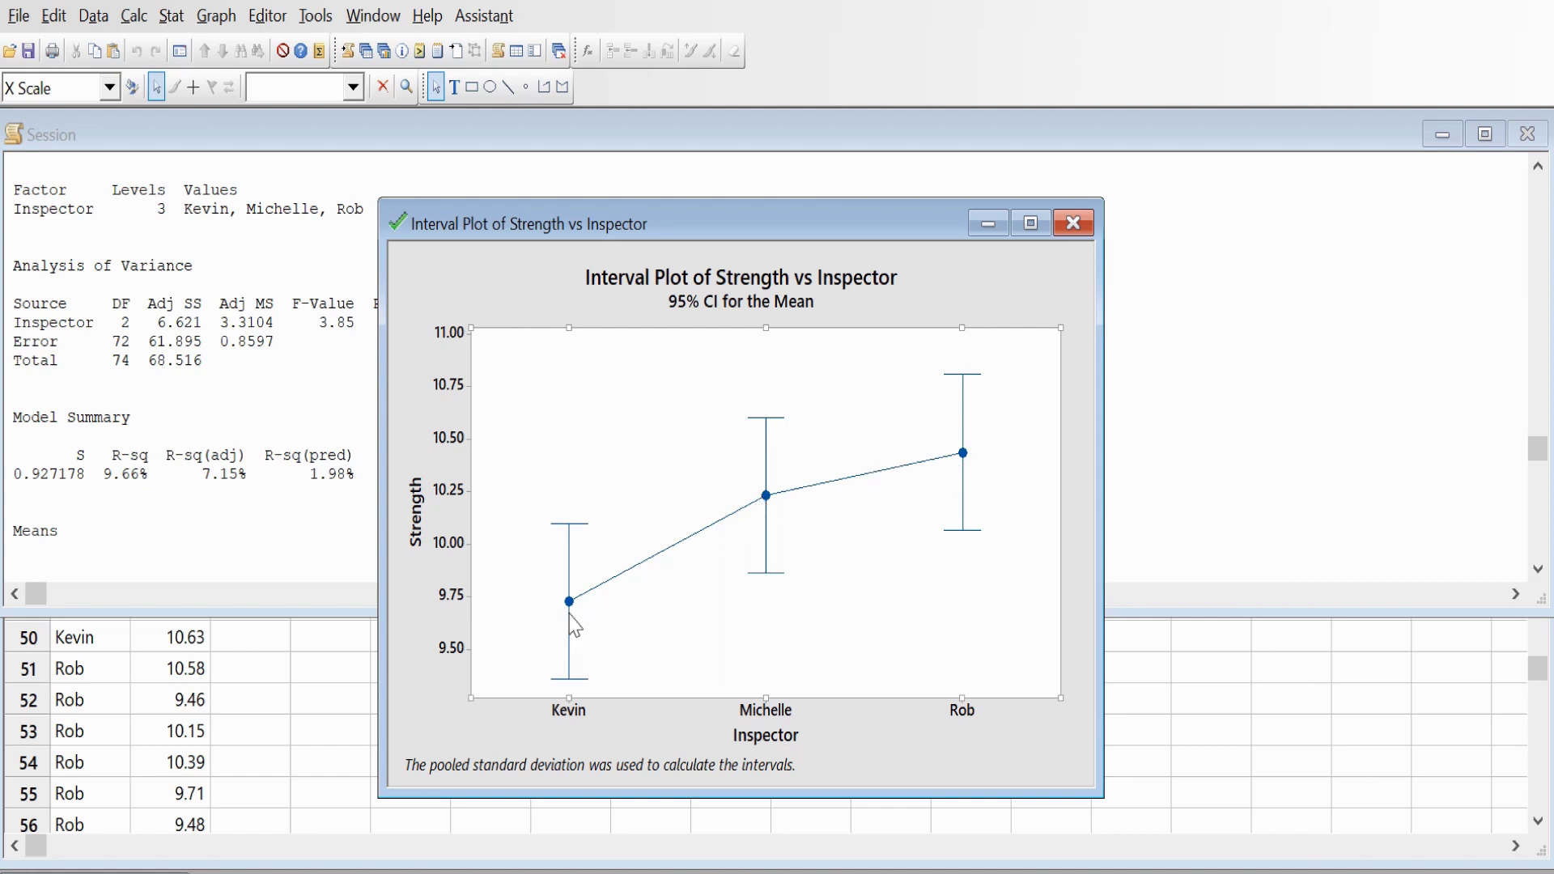
{"action": "mouse_move", "coordinate": [979, 471]}
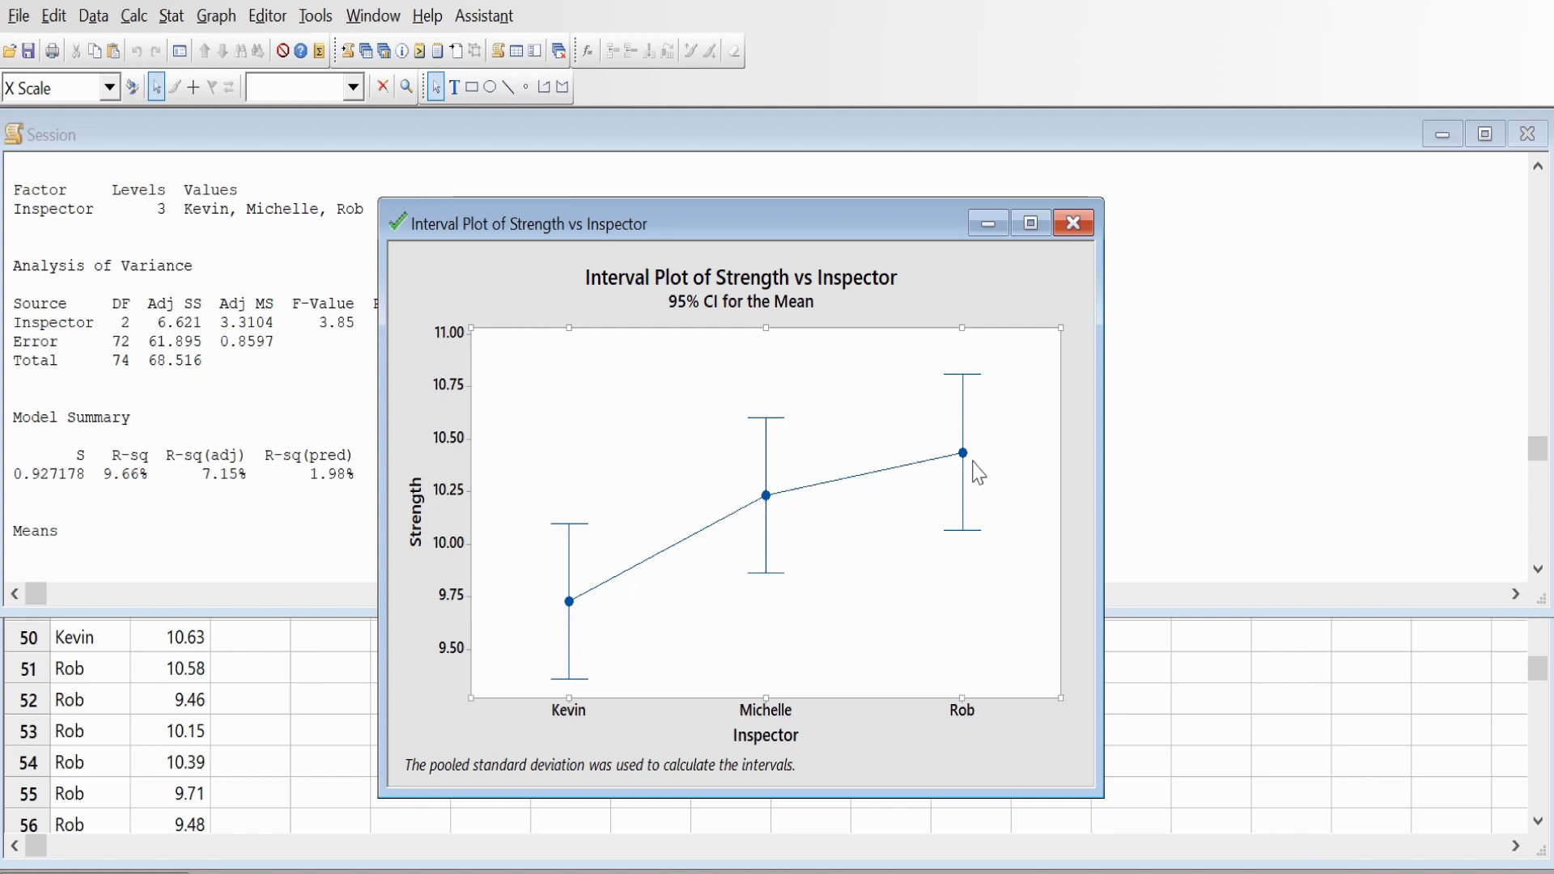
{"action": "mouse_move", "coordinate": [688, 606]}
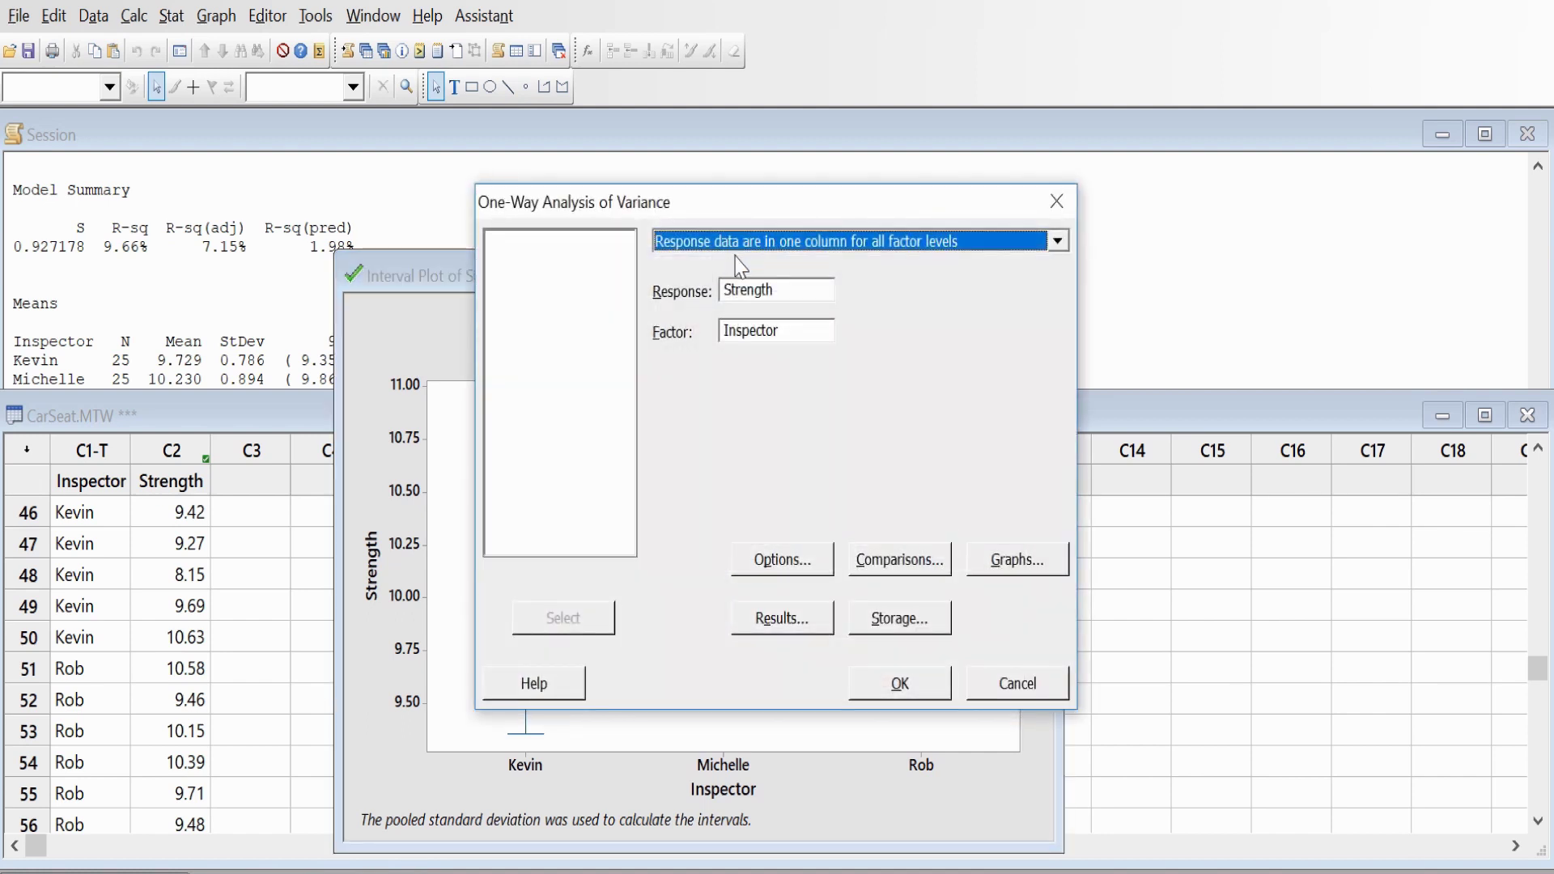
Add Four in one residual plots under Graphs and rerun the one-way ANOVA
{"action": "left_click", "coordinate": [1015, 559]}
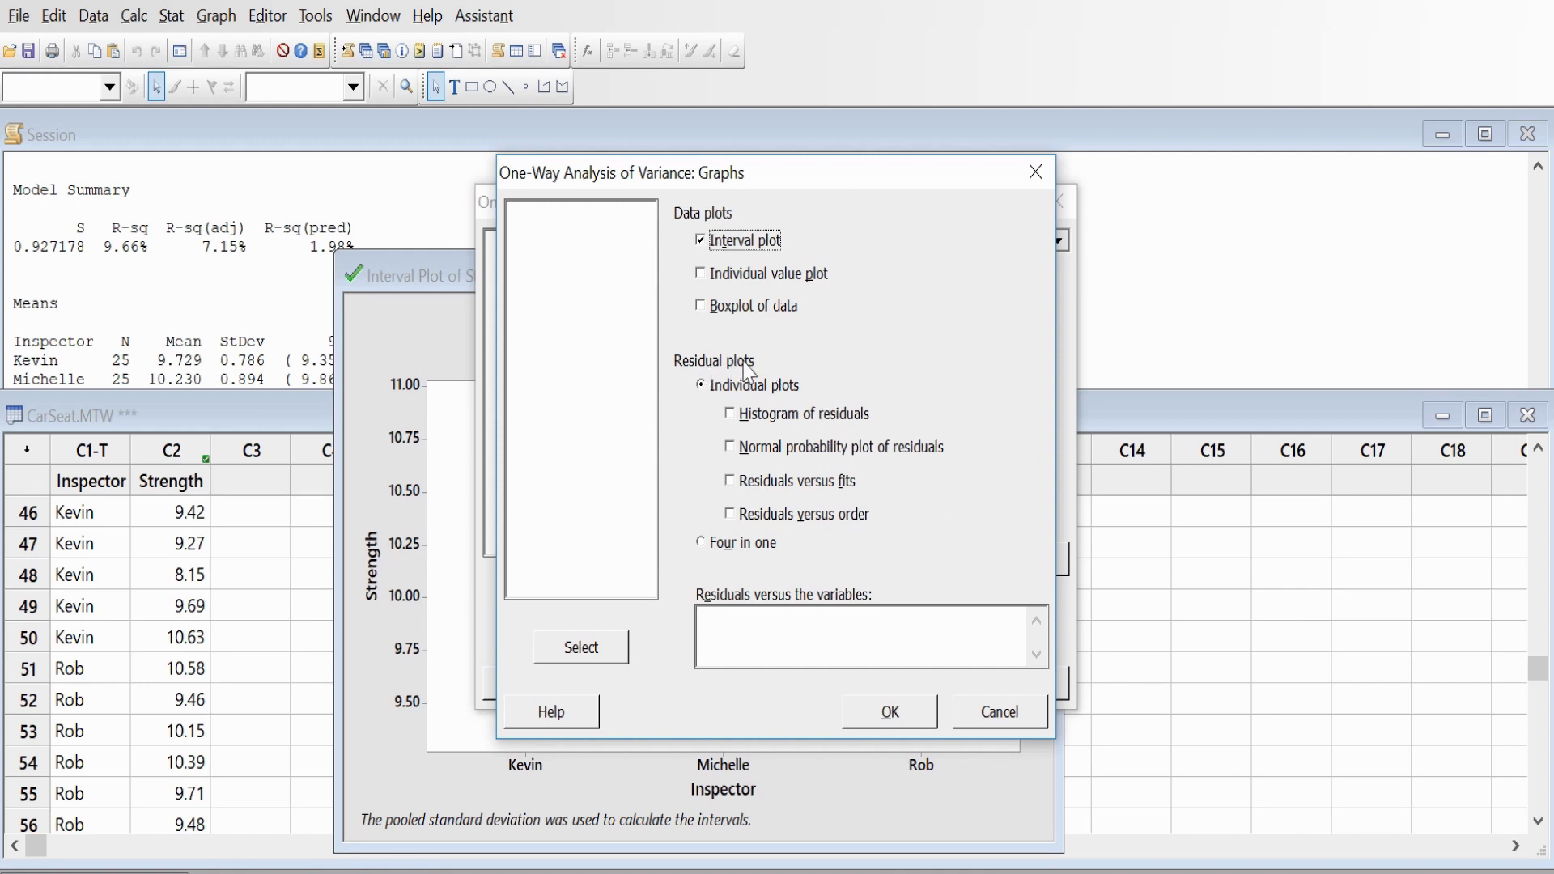
{"action": "left_click", "coordinate": [701, 542]}
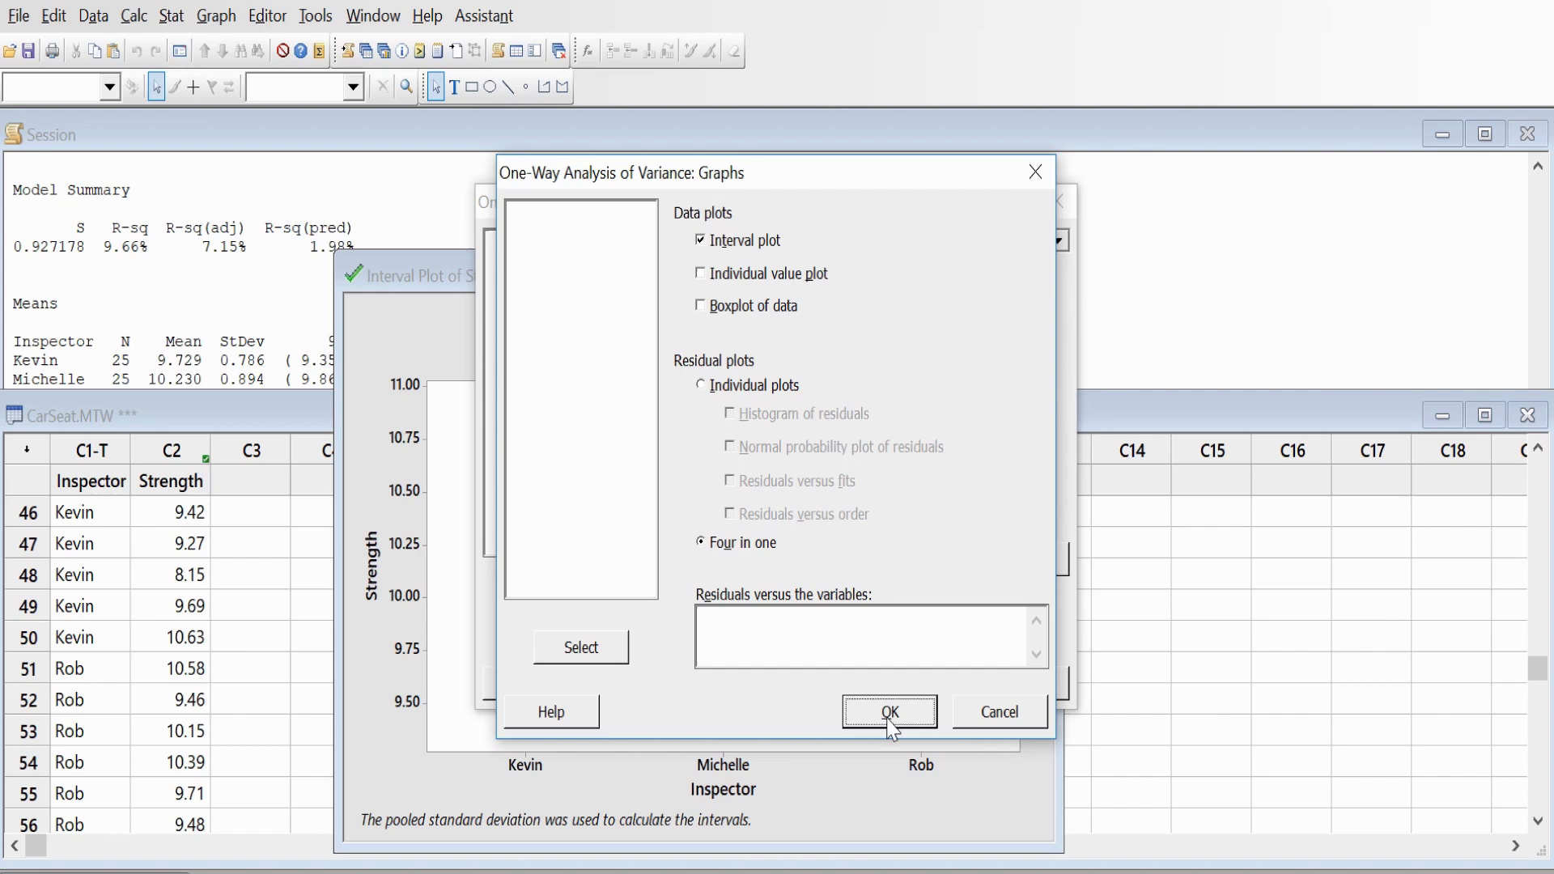
{"action": "left_click", "coordinate": [889, 713]}
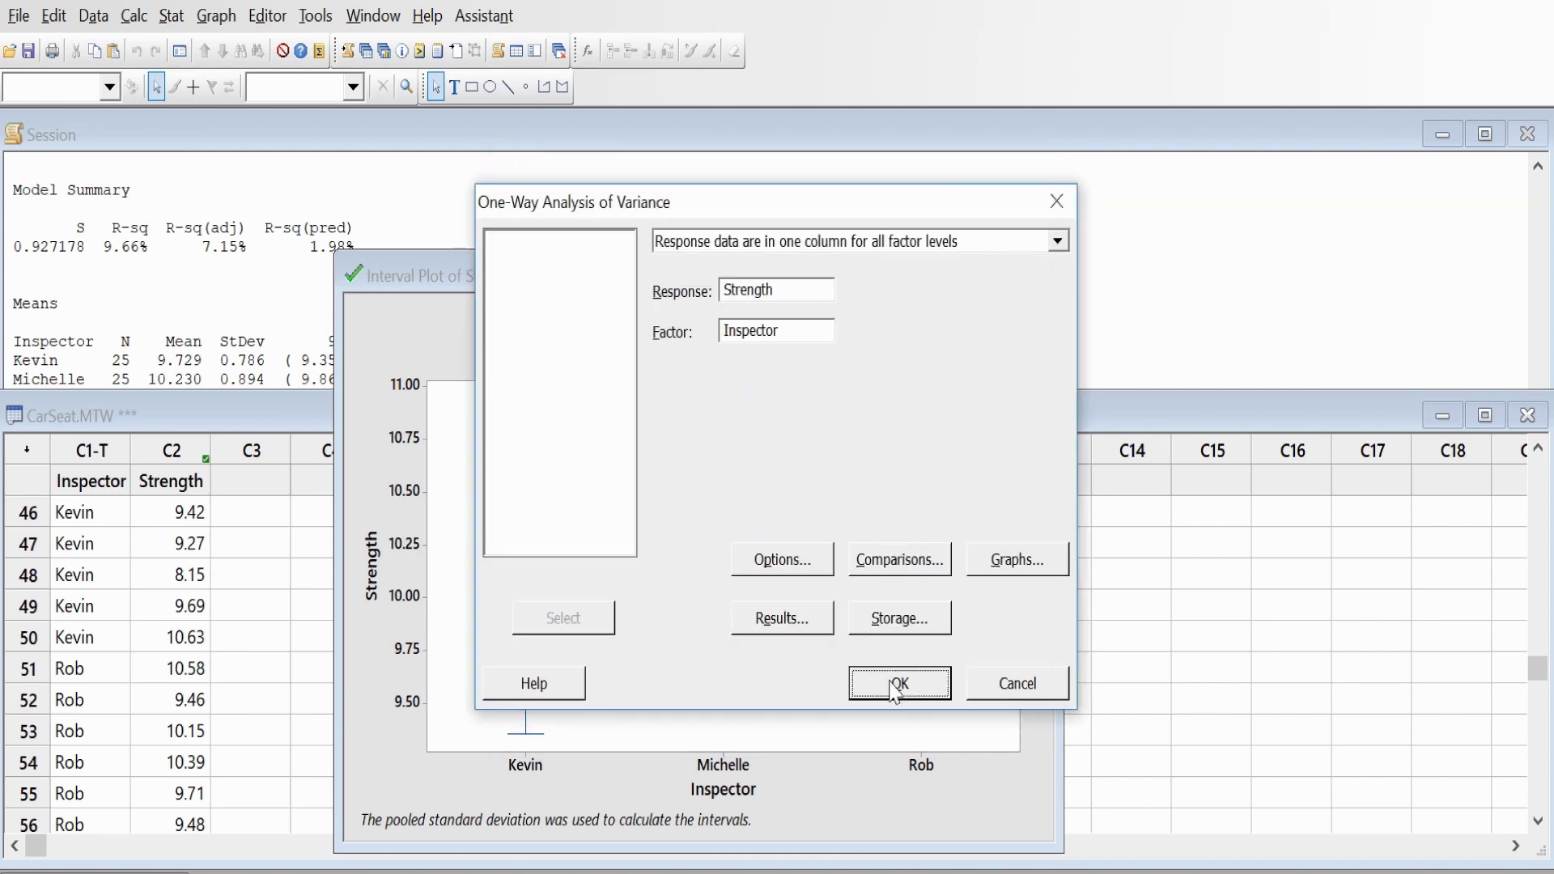
{"action": "left_click", "coordinate": [897, 683]}
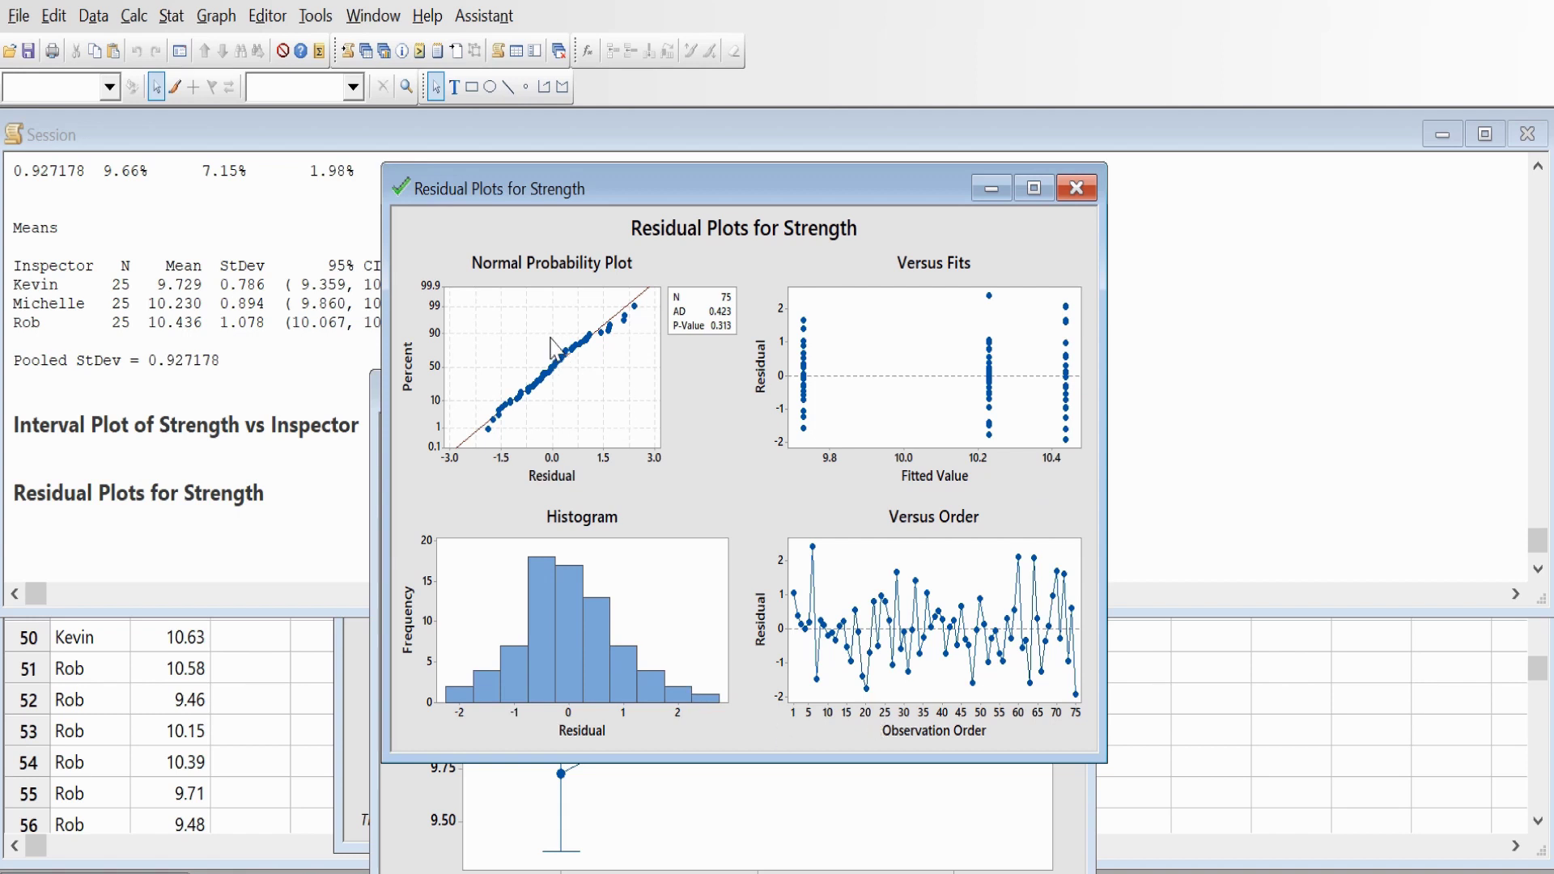
{"action": "mouse_move", "coordinate": [939, 313]}
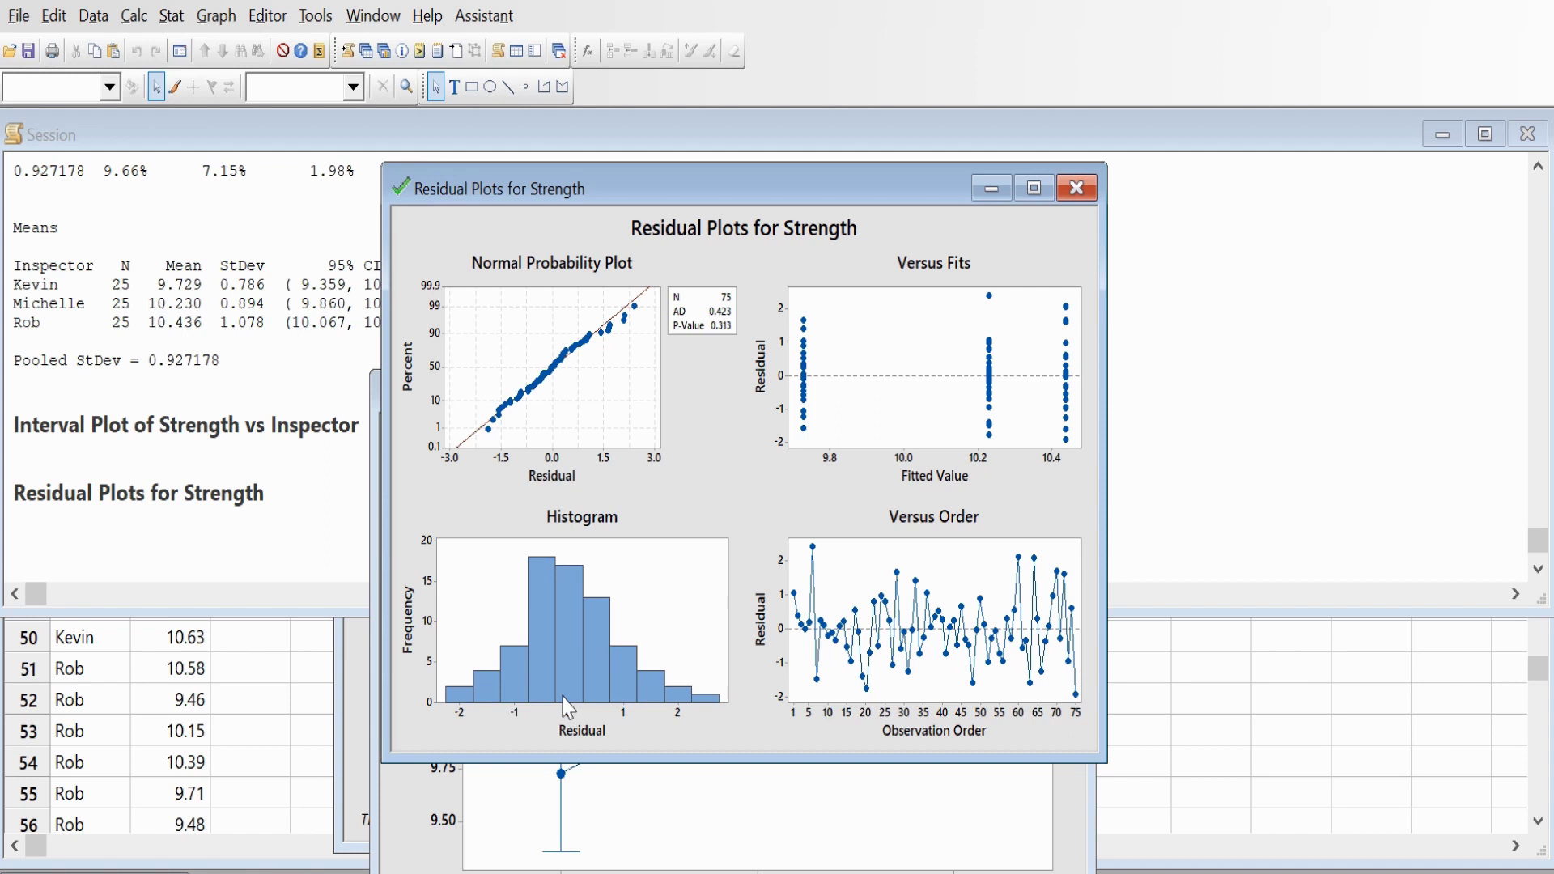
{"action": "mouse_move", "coordinate": [836, 673]}
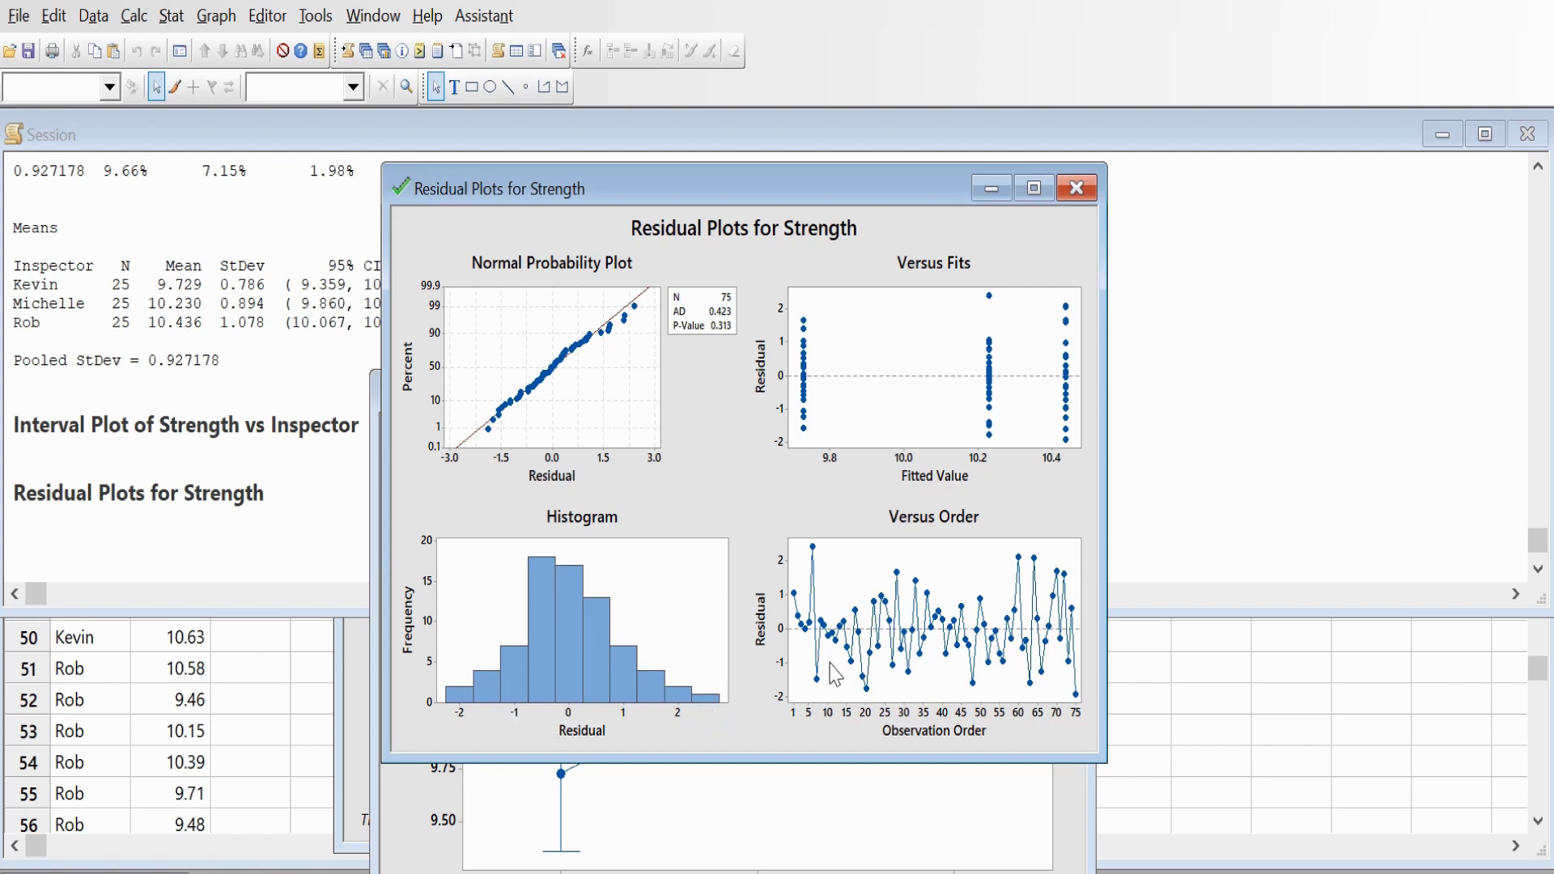